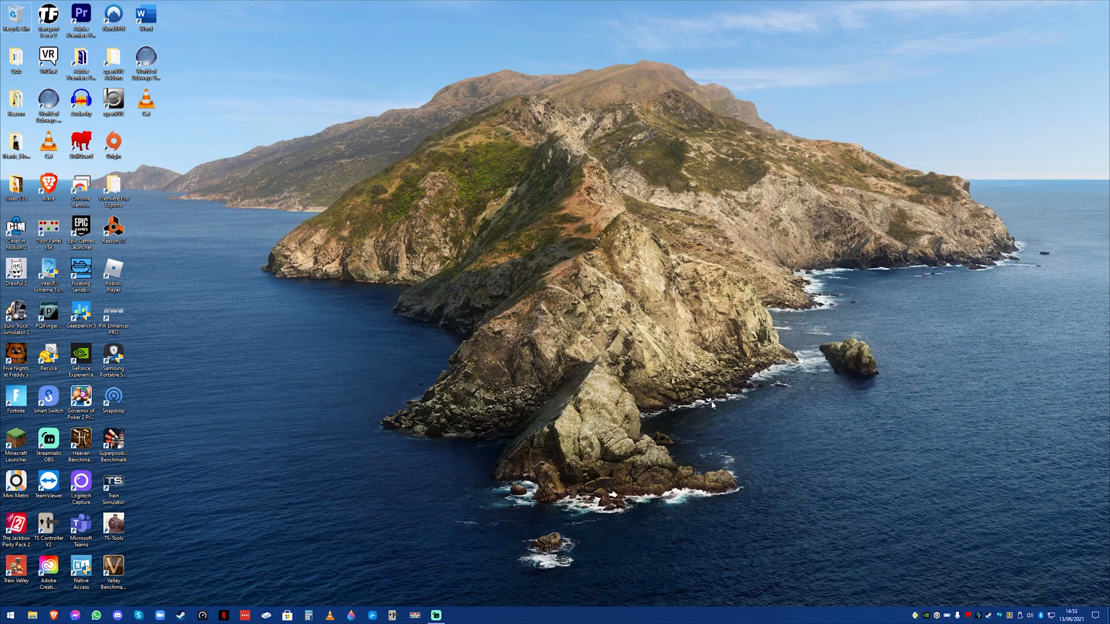
mouse_move(714, 566)
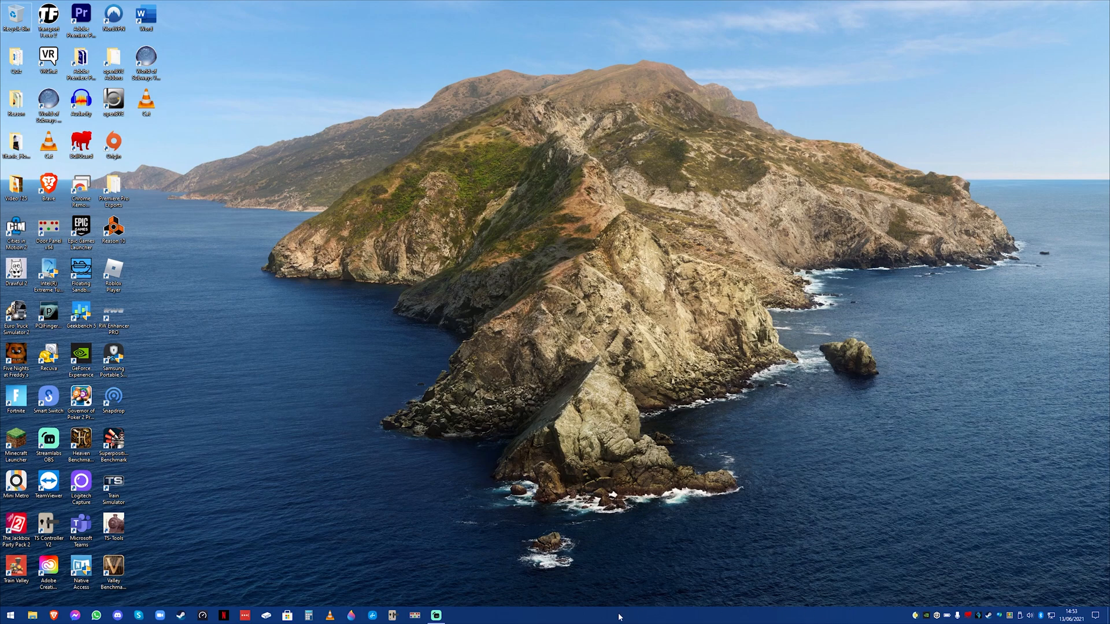
- Search the Start menu for 'taskbarX Configurator' so it appears as best match
click(10, 614)
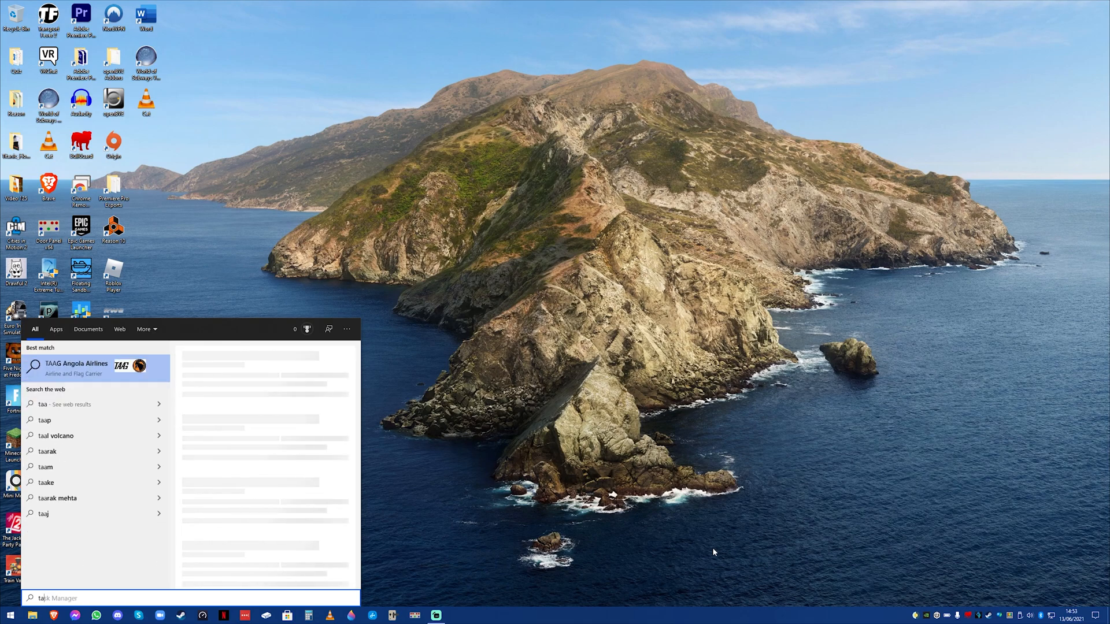
text(taskbarX Configurator)
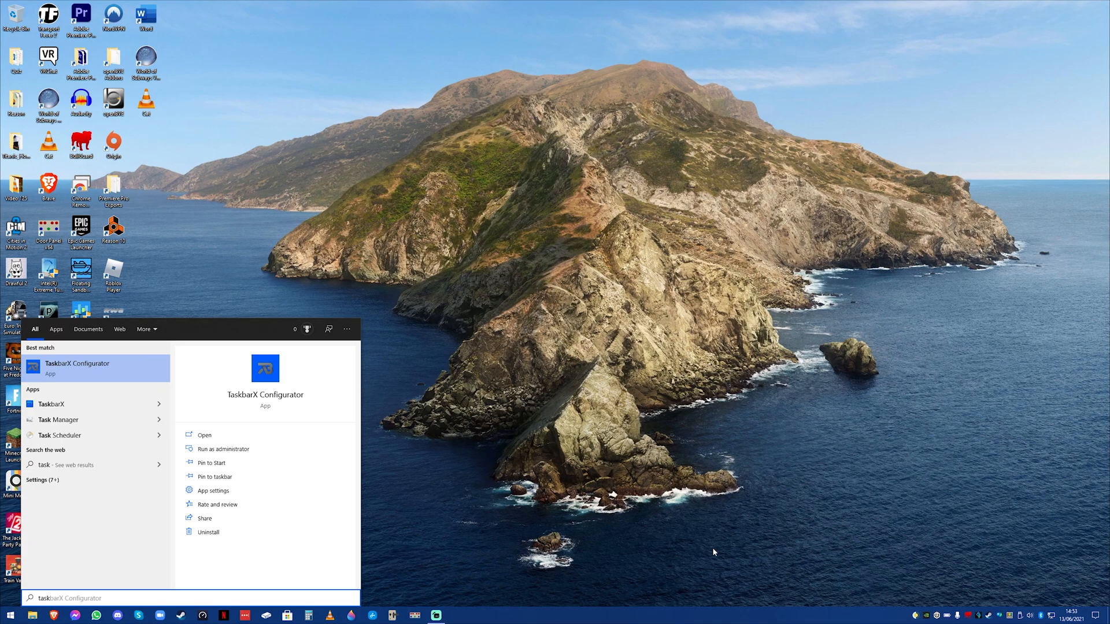
mouse_move(67, 400)
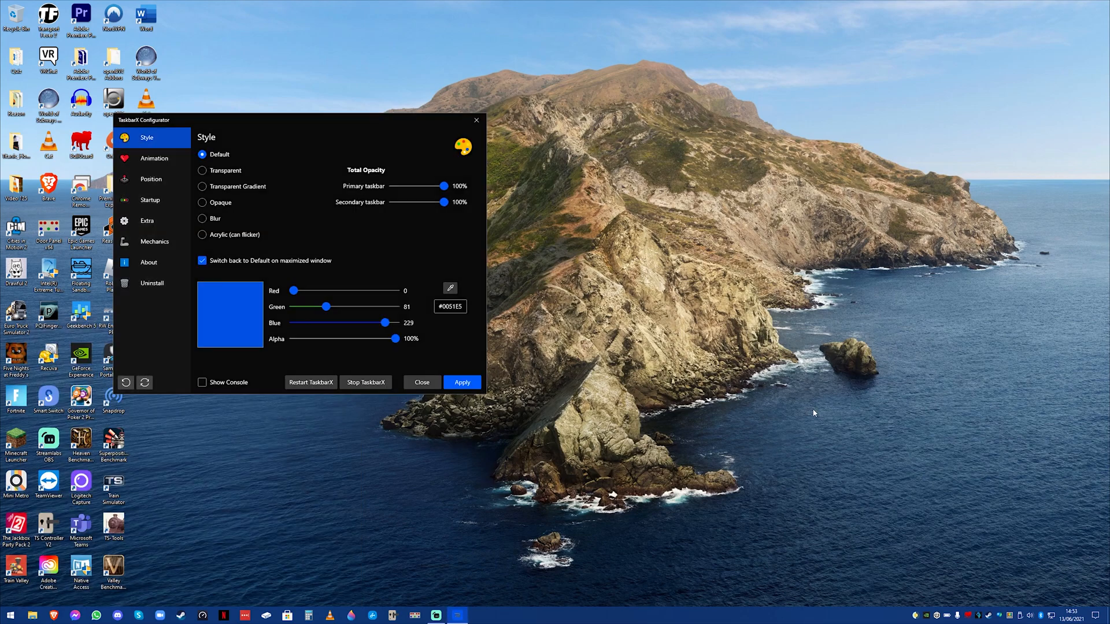
mouse_move(369, 133)
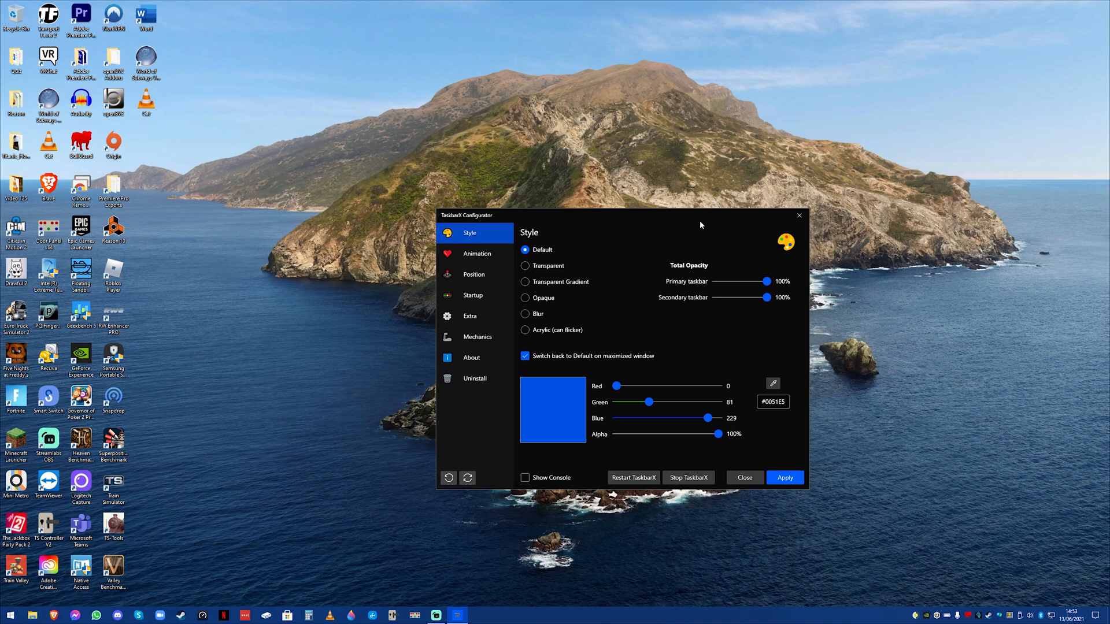
mouse_move(925, 442)
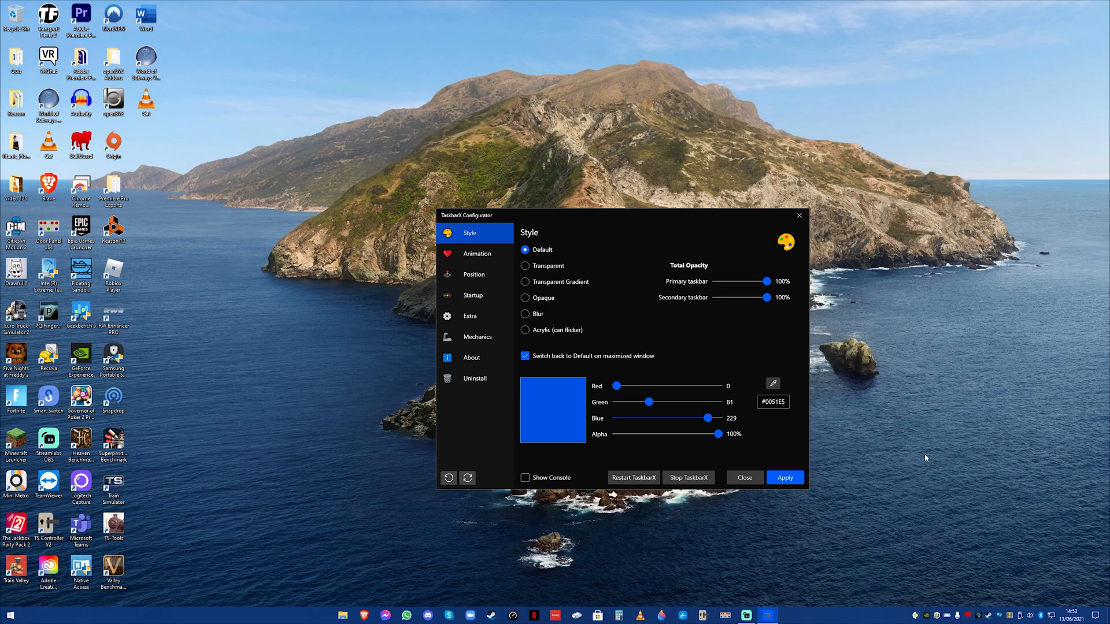
mouse_move(925, 578)
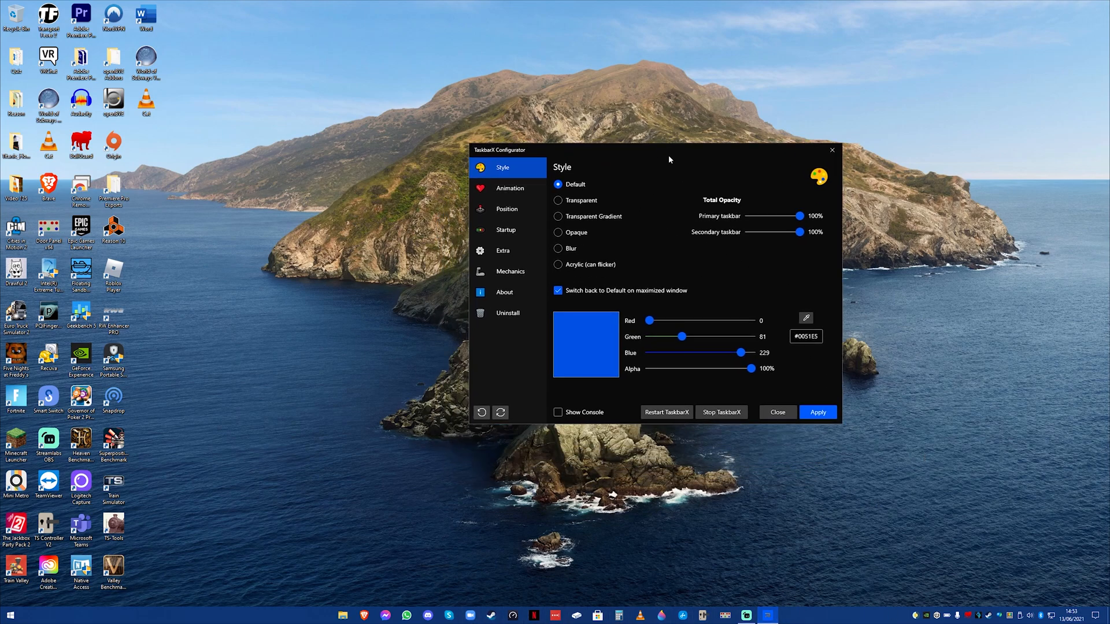
mouse_move(572, 204)
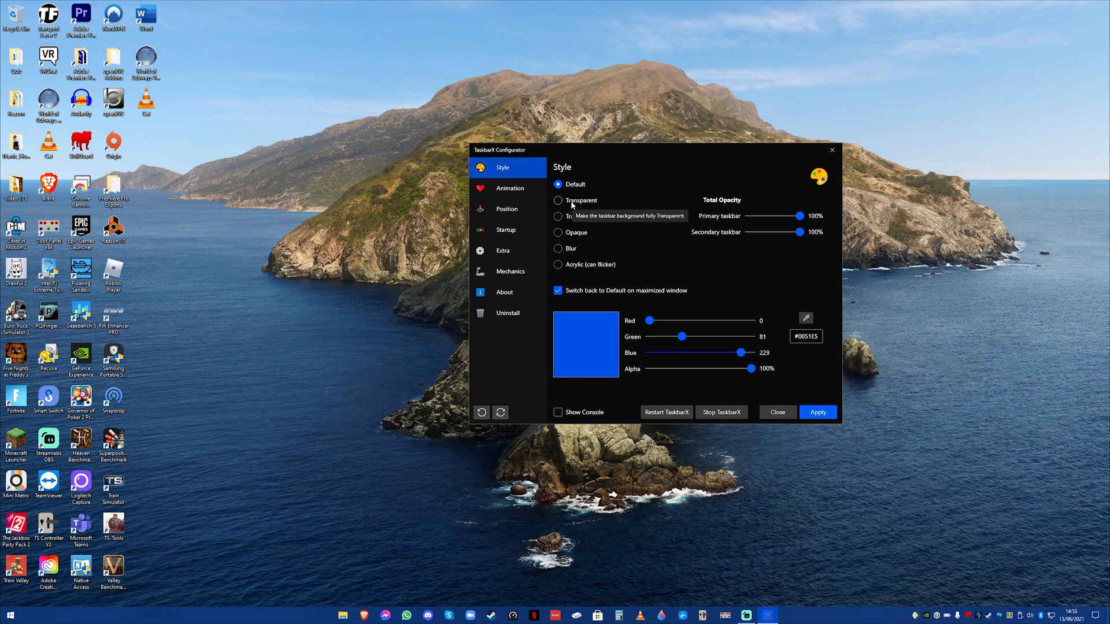
- Switch the taskbar style from Default to Transparent, apply it, then choose Acrylic
click(558, 201)
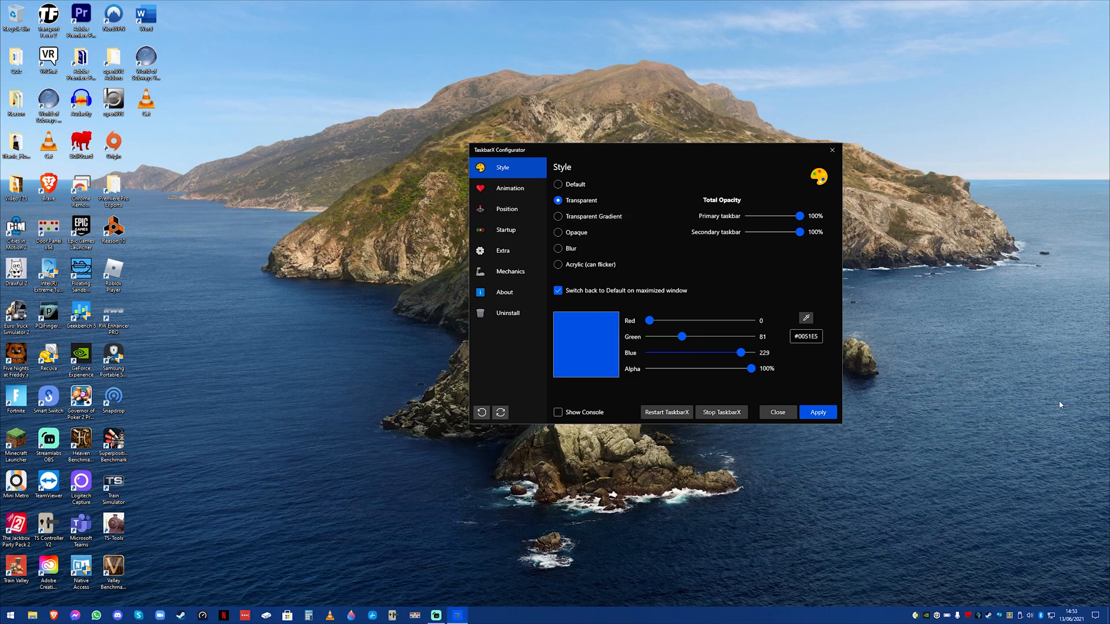
click(818, 412)
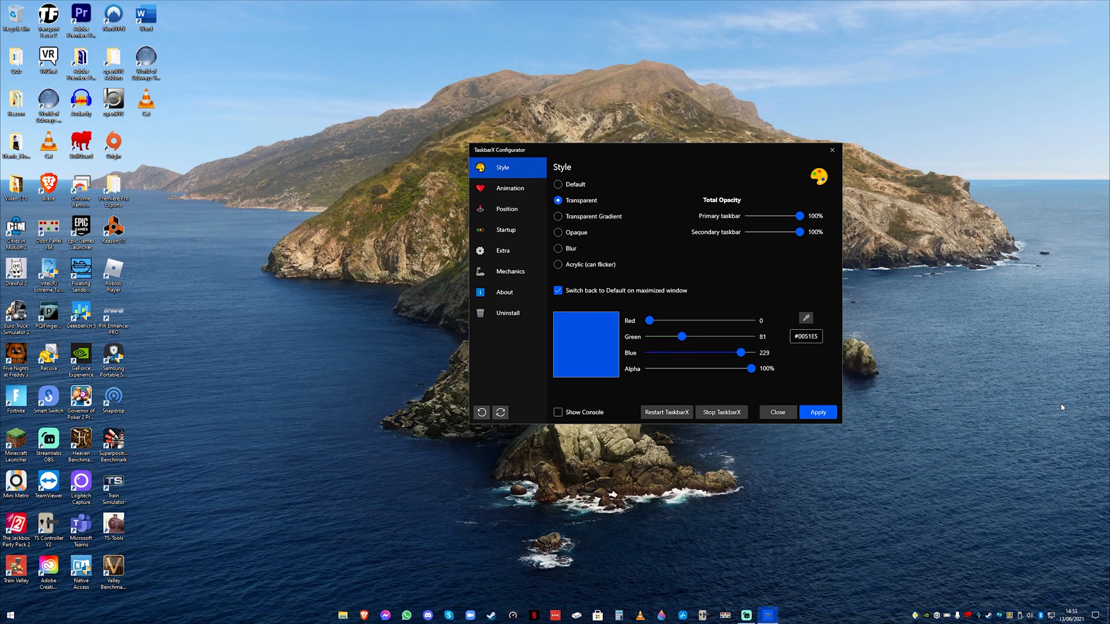
mouse_move(911, 347)
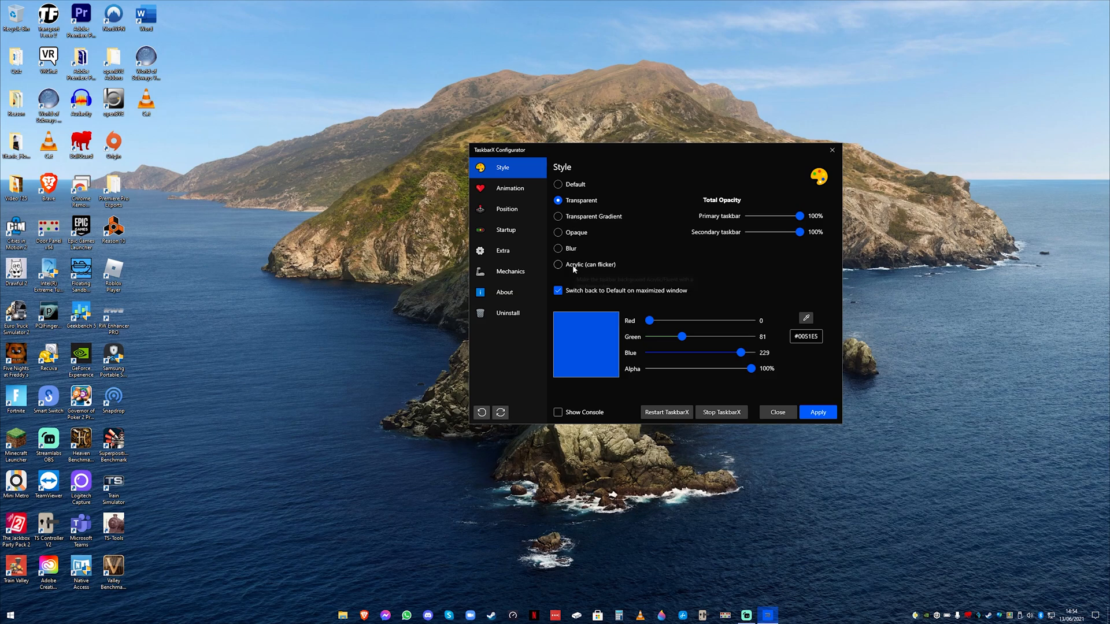
mouse_move(653, 254)
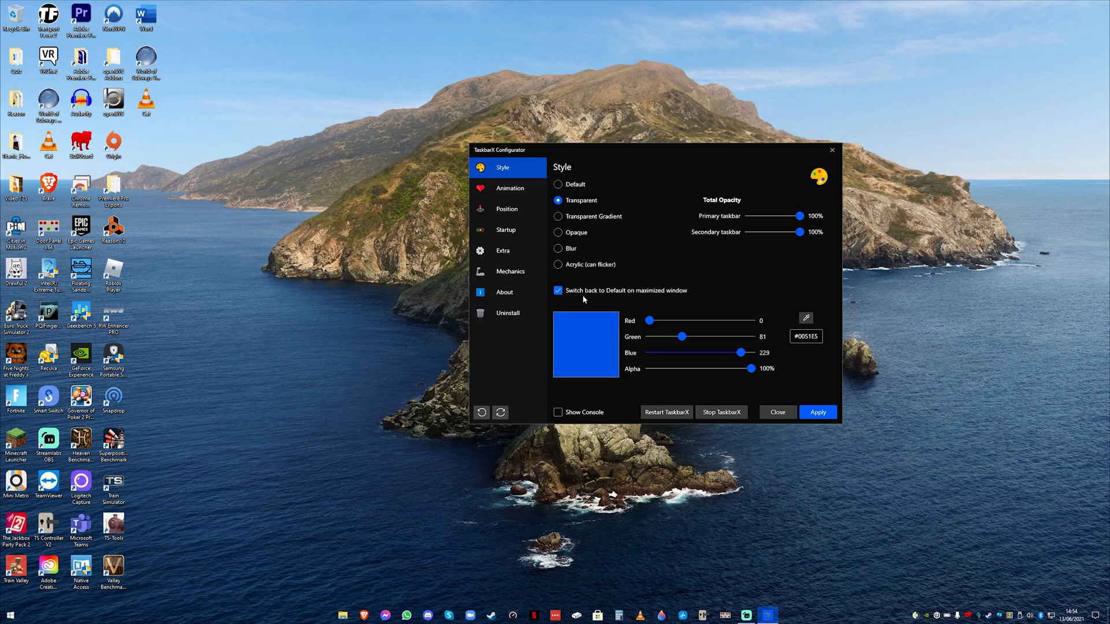
click(558, 264)
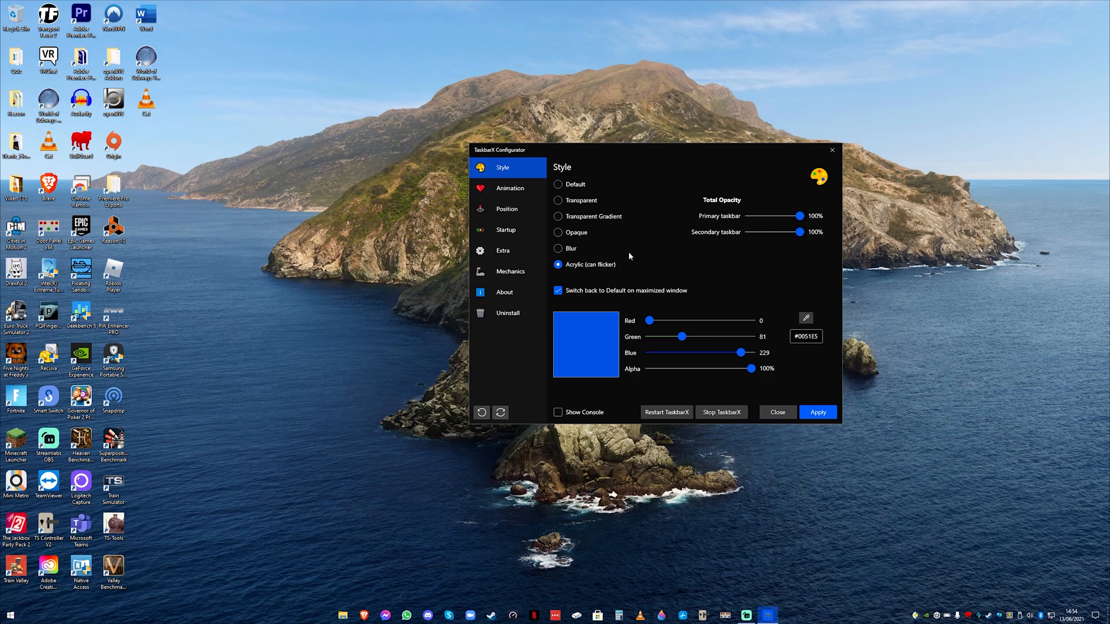
mouse_move(576, 348)
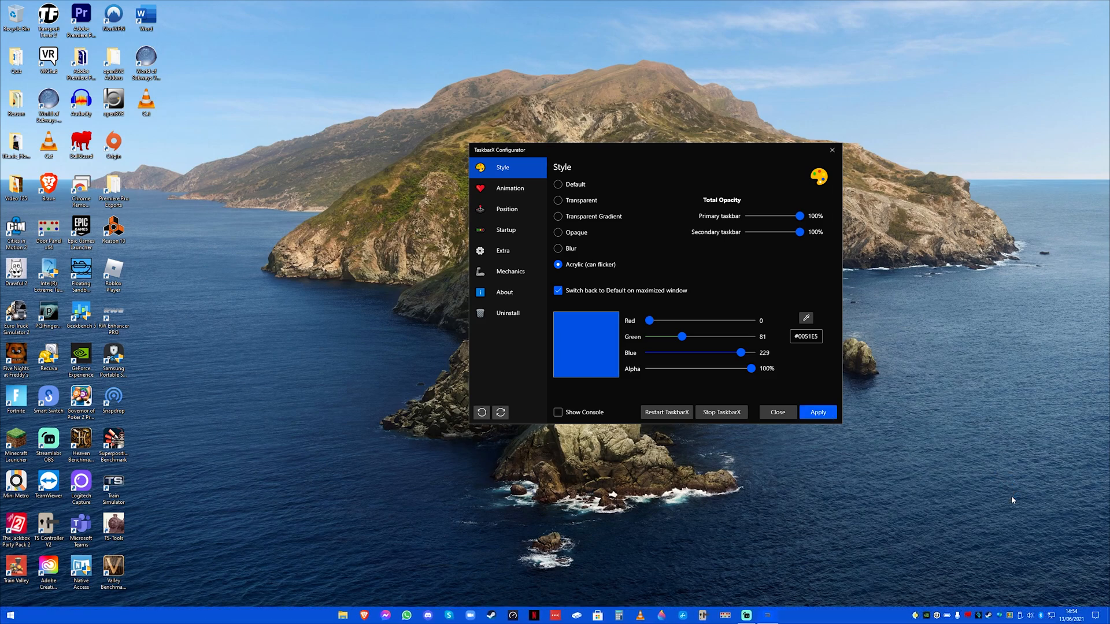
mouse_move(637, 332)
text(#80F5D2)
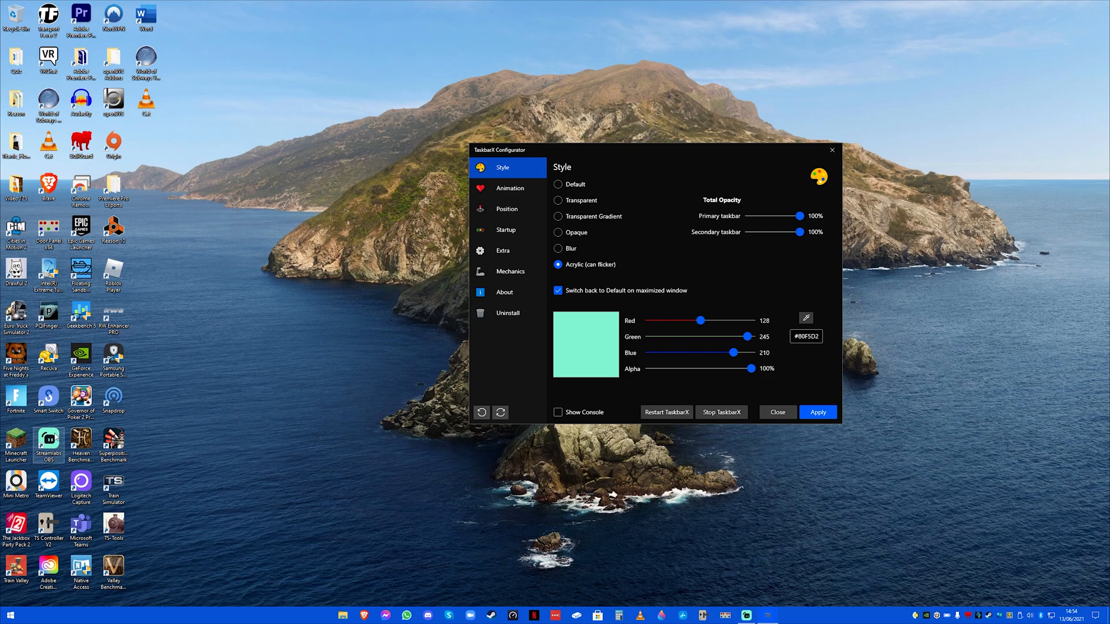
- Apply a mint #80F5D2 taskbar colour, then restore the original blue #0051E5
click(818, 412)
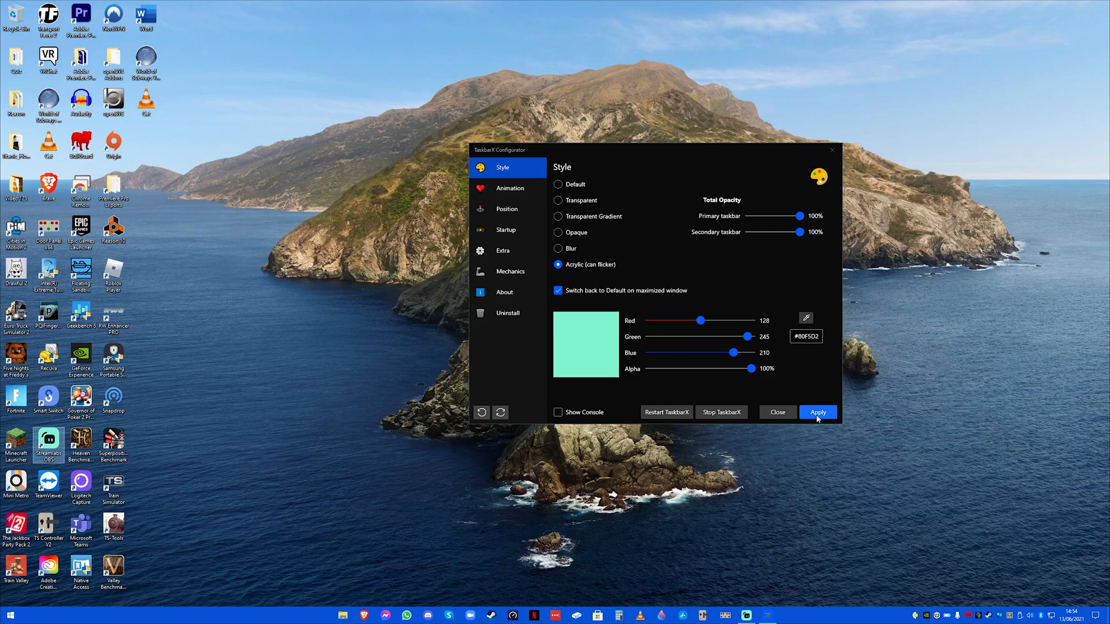
click(817, 412)
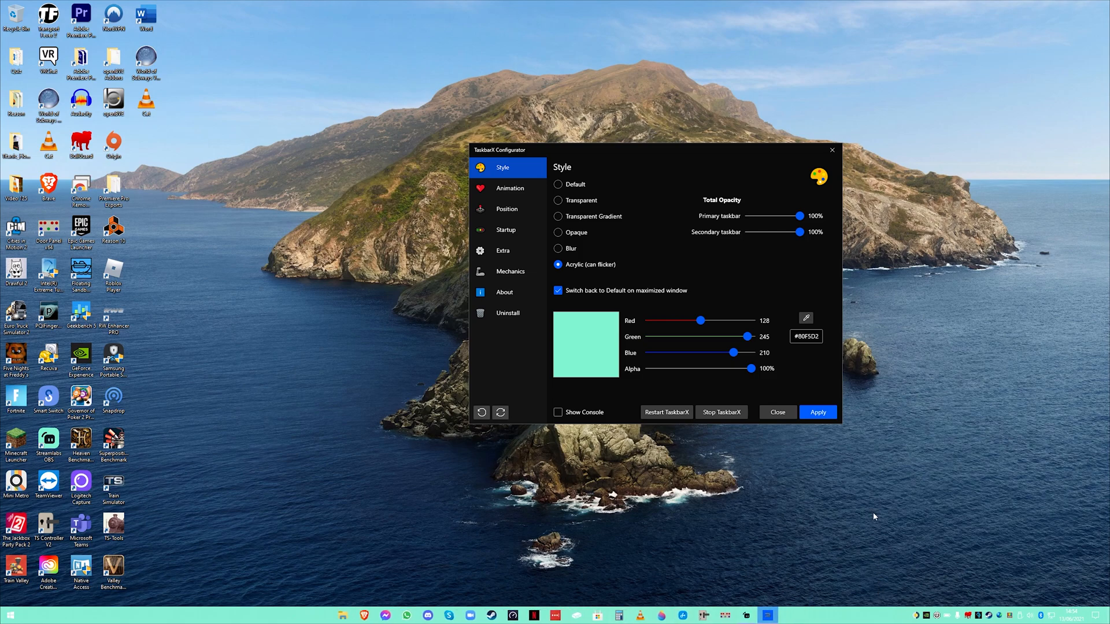
mouse_move(806, 318)
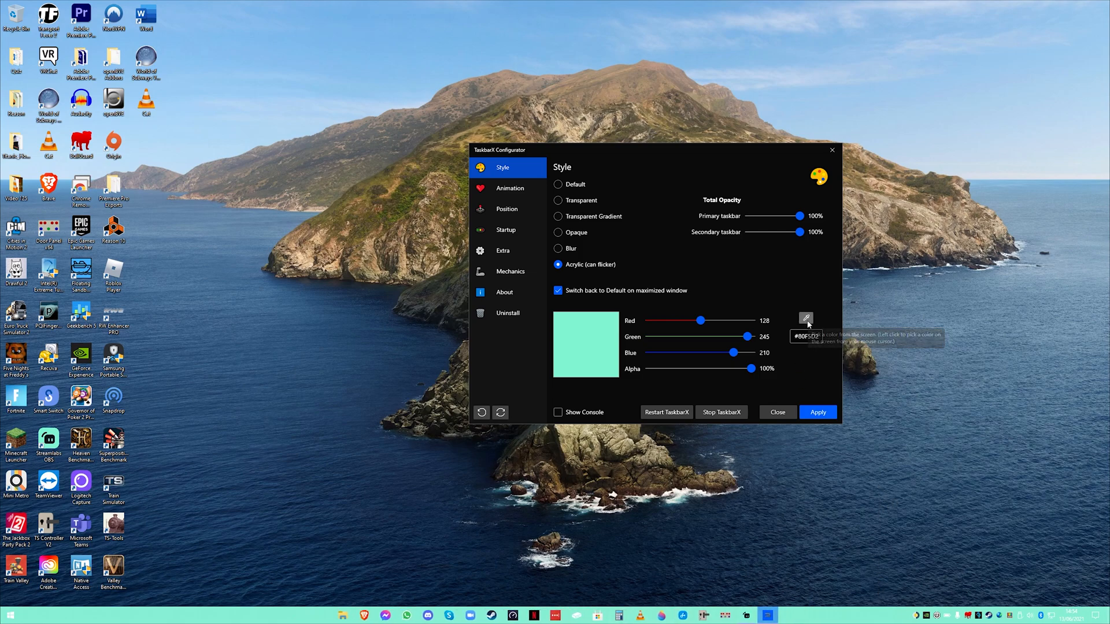
click(806, 318)
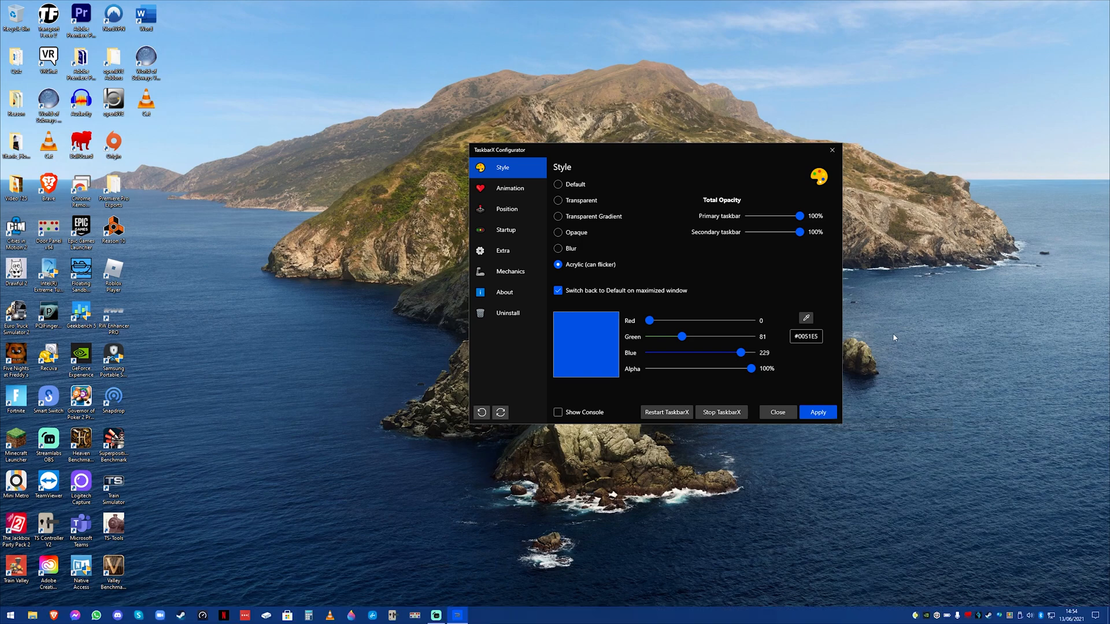
- On the Animation page, try the none, linear and backeasein animation styles
click(510, 187)
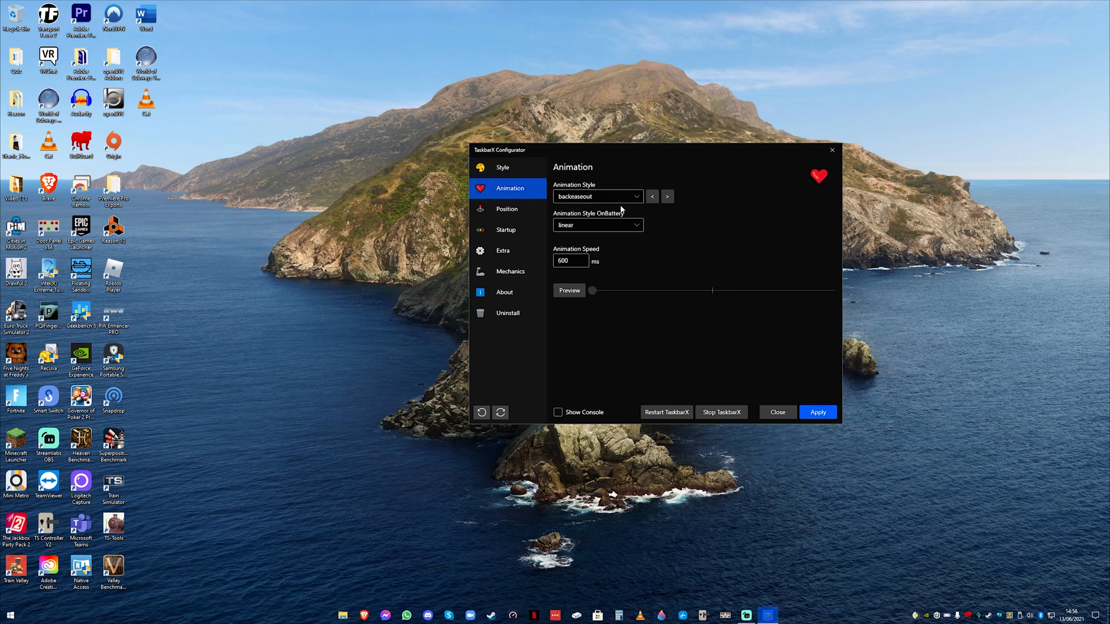
mouse_move(598, 196)
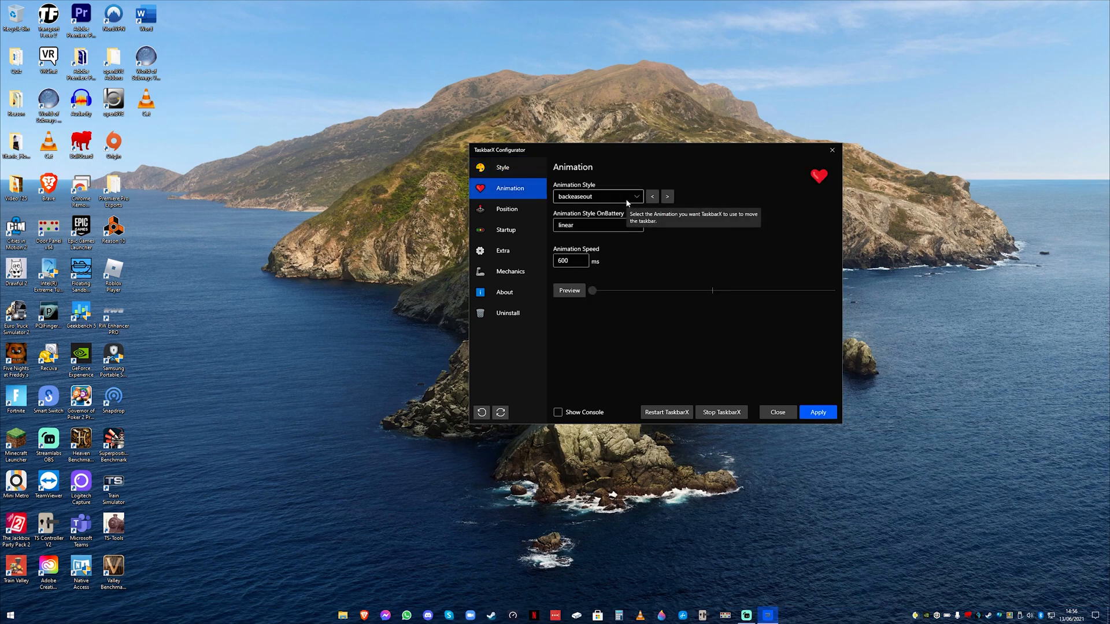
mouse_move(420, 602)
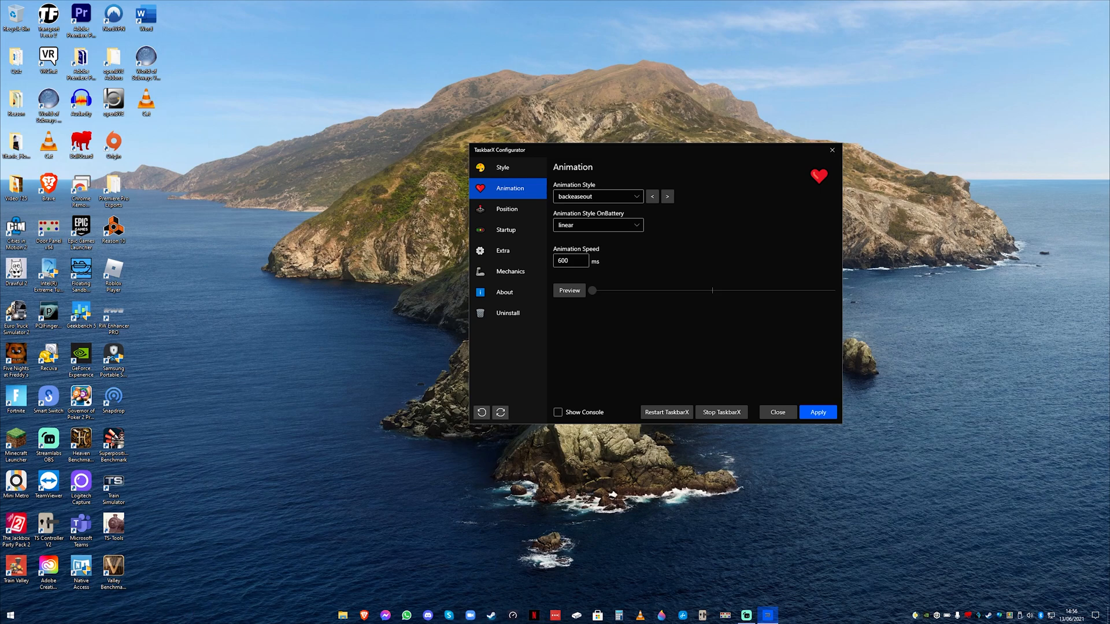
click(597, 196)
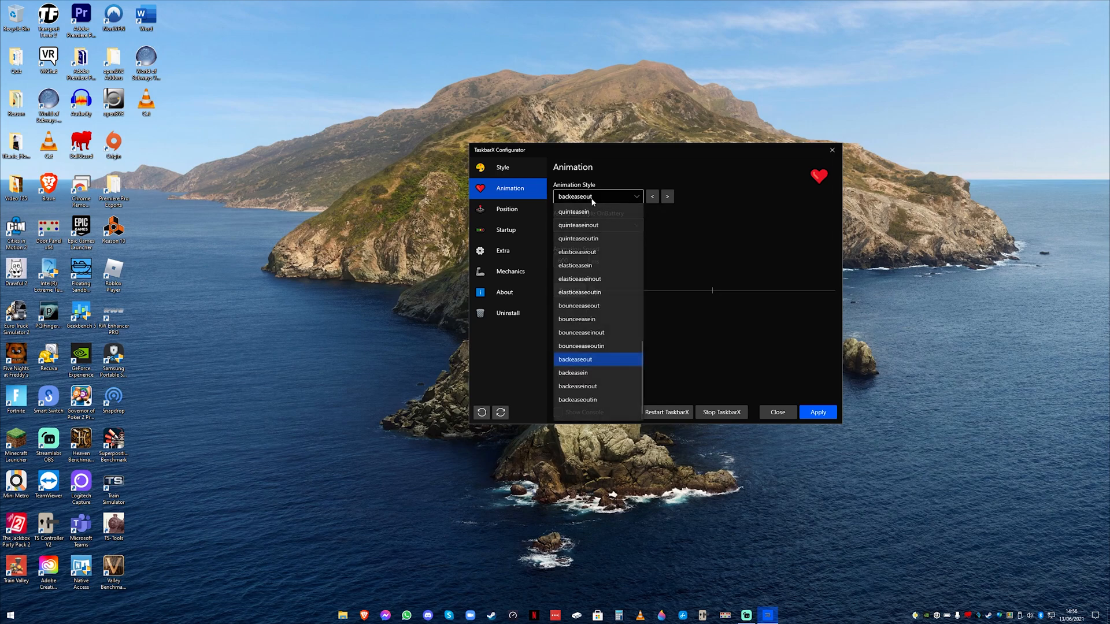
scroll(up, 3)
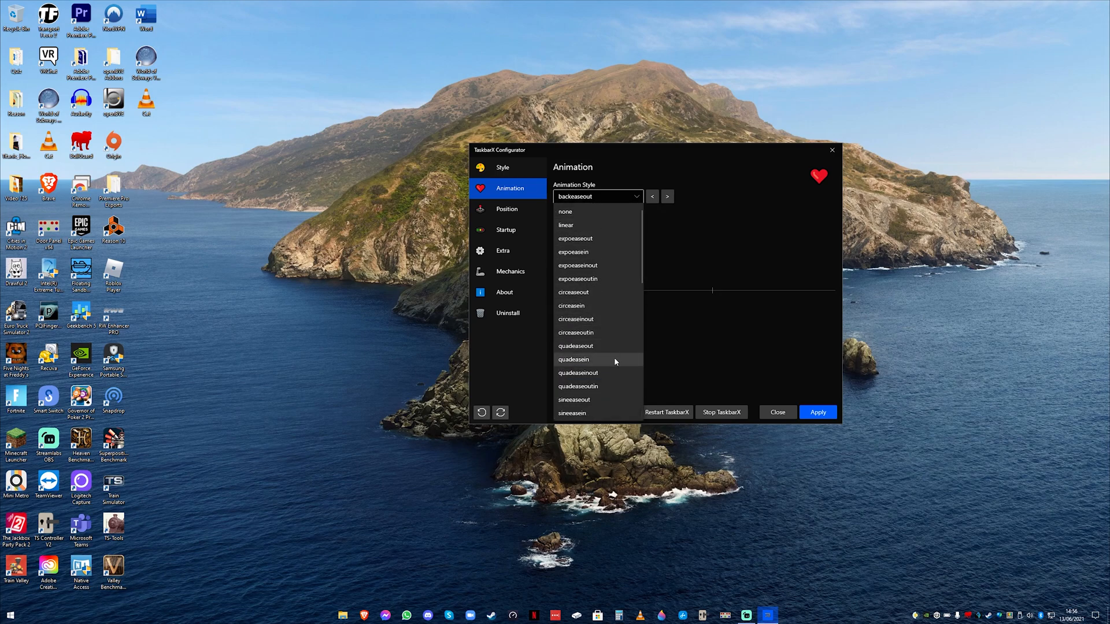
click(564, 211)
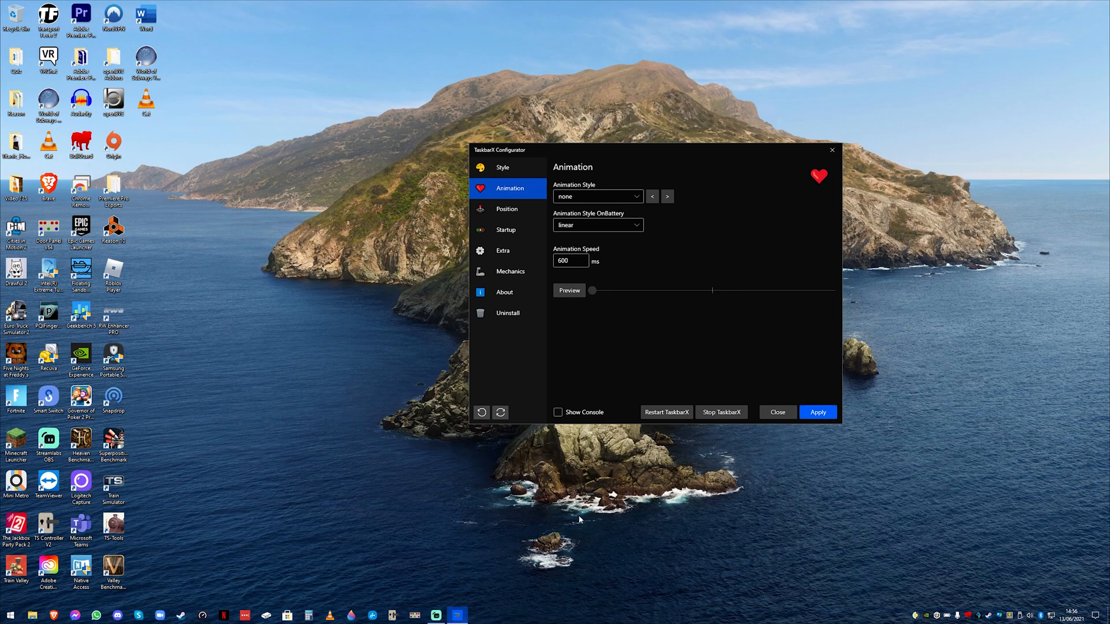
click(596, 196)
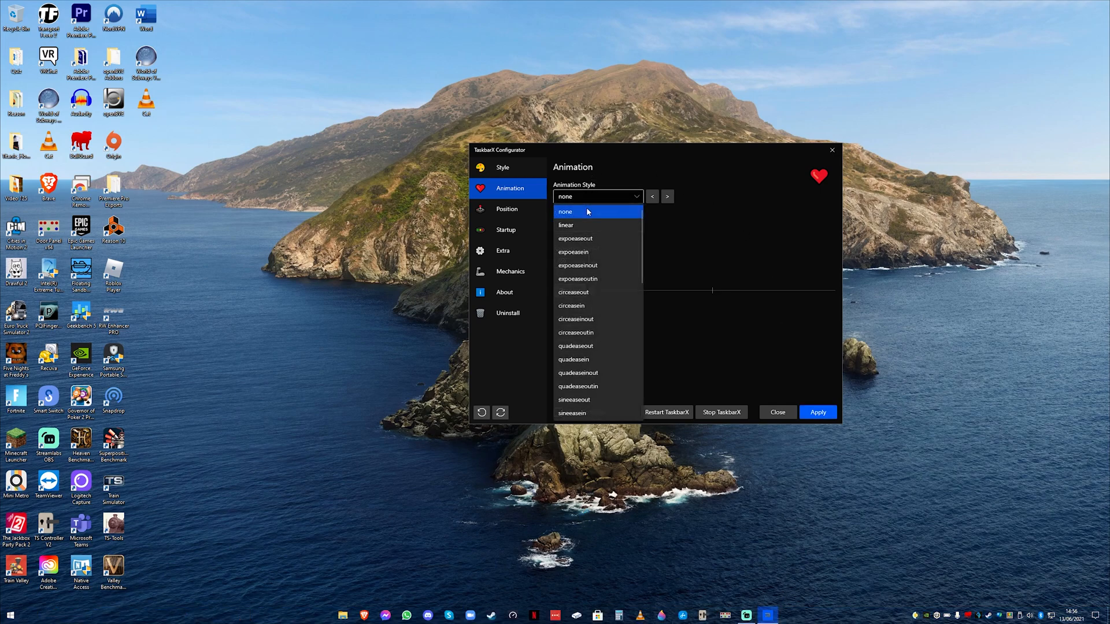
click(565, 224)
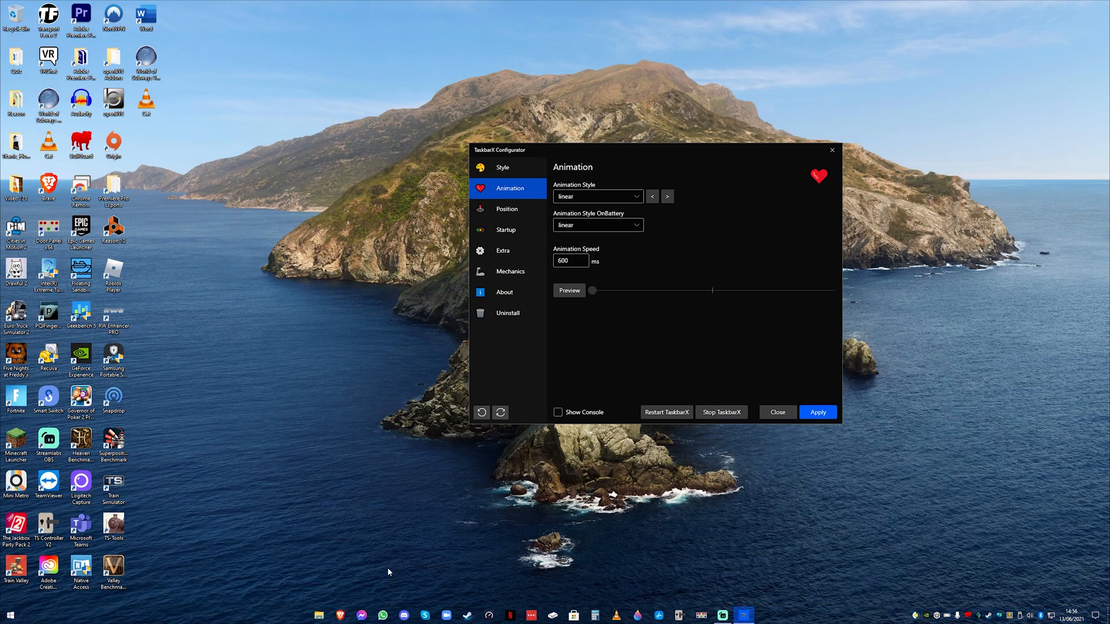
mouse_move(929, 429)
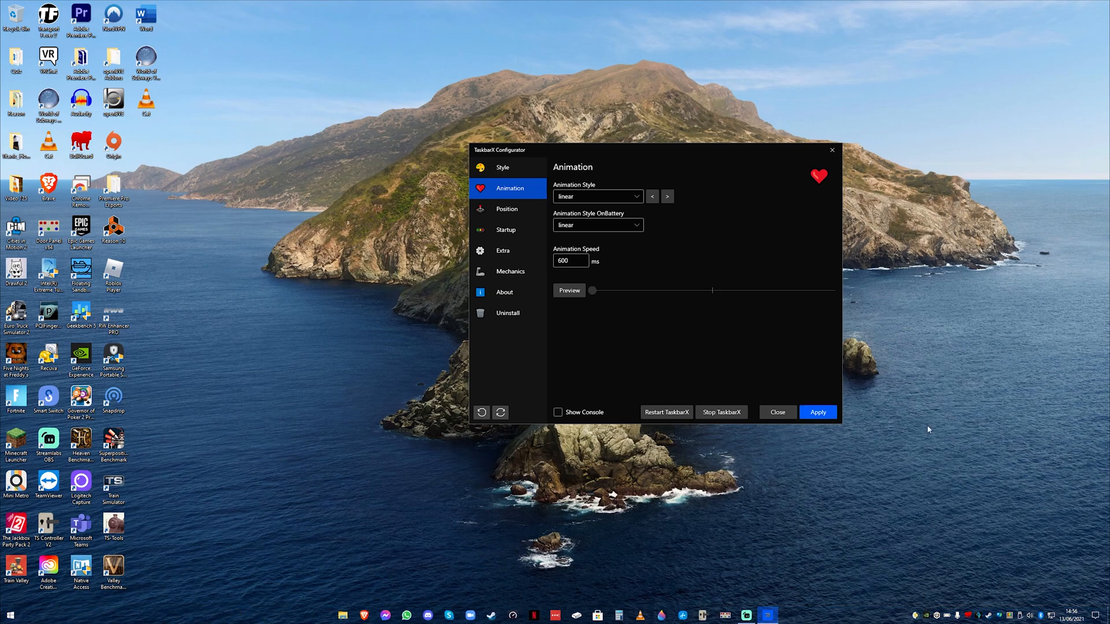
click(597, 196)
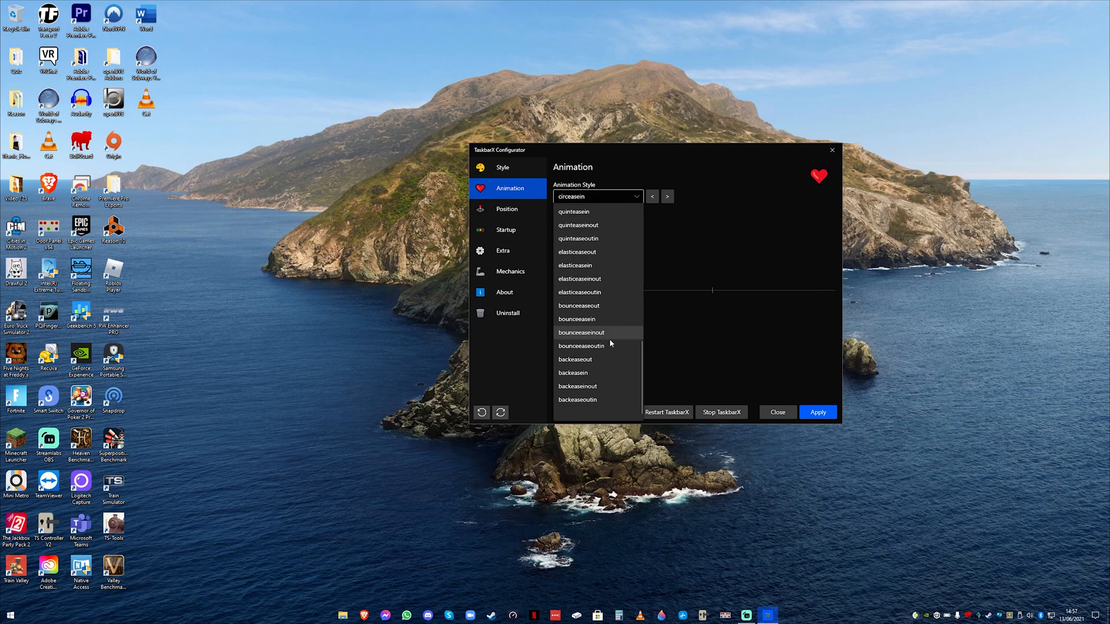
click(573, 373)
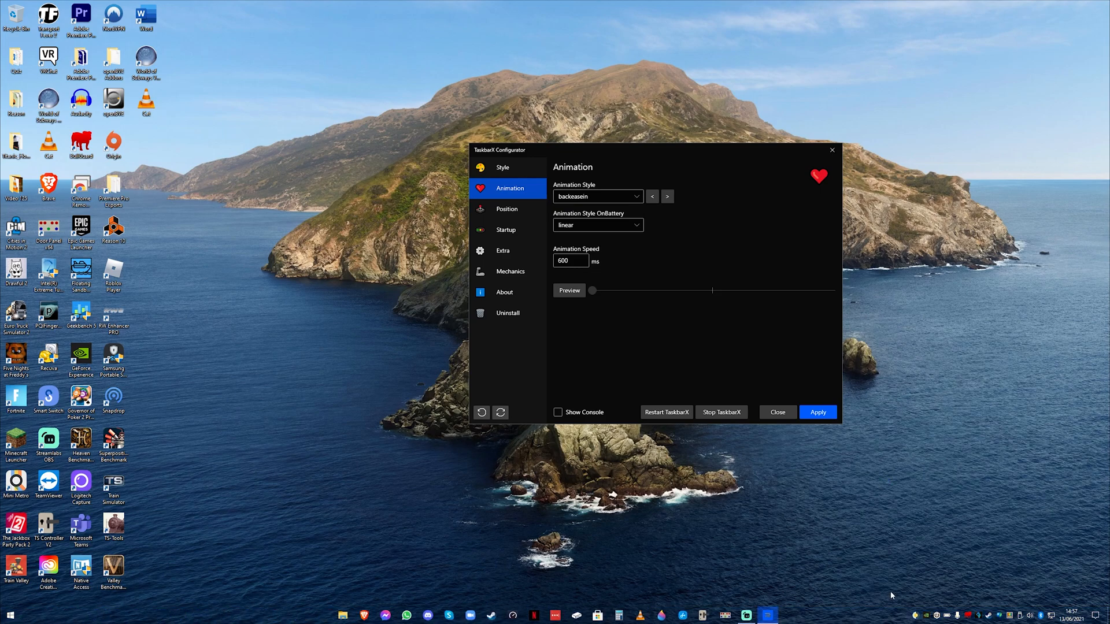
- Settle on backeaseout as the taskbar animation style
click(596, 196)
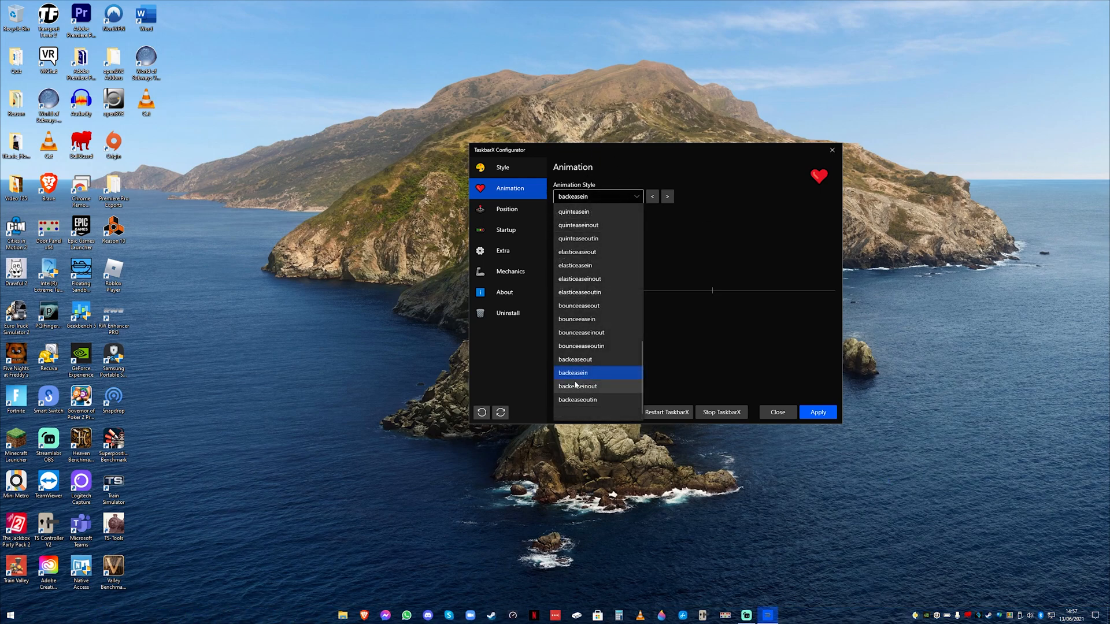
click(575, 359)
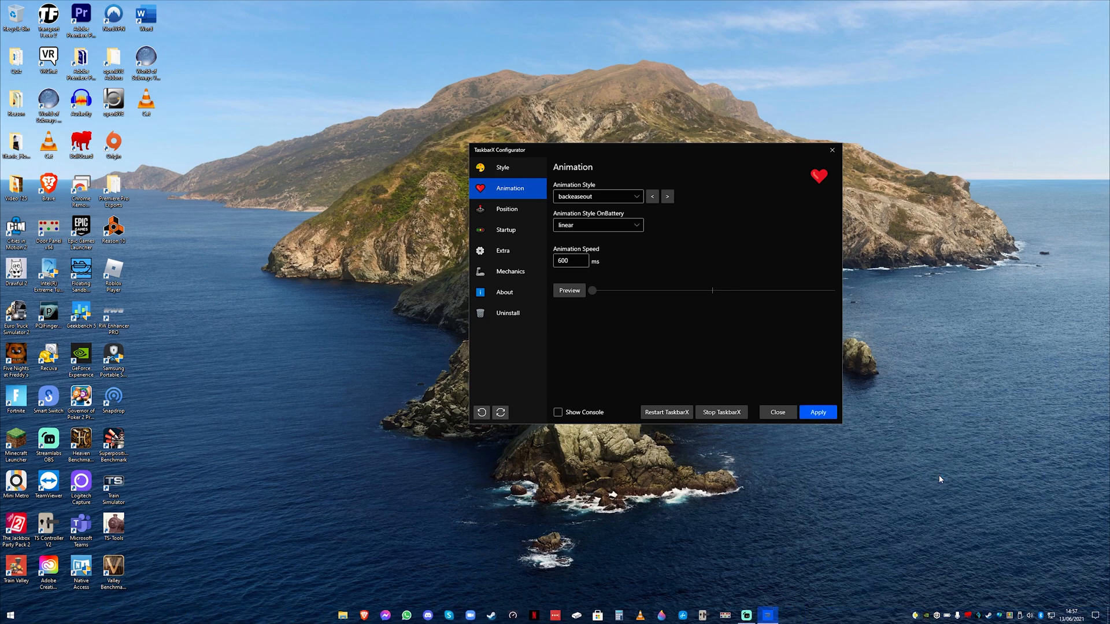
mouse_move(720, 310)
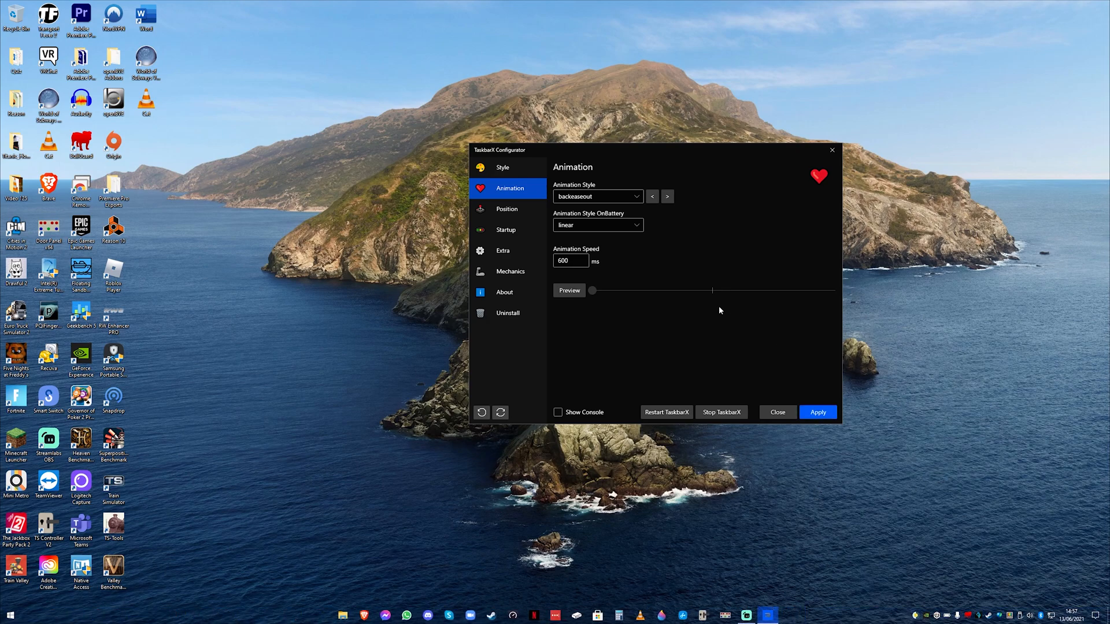
click(597, 196)
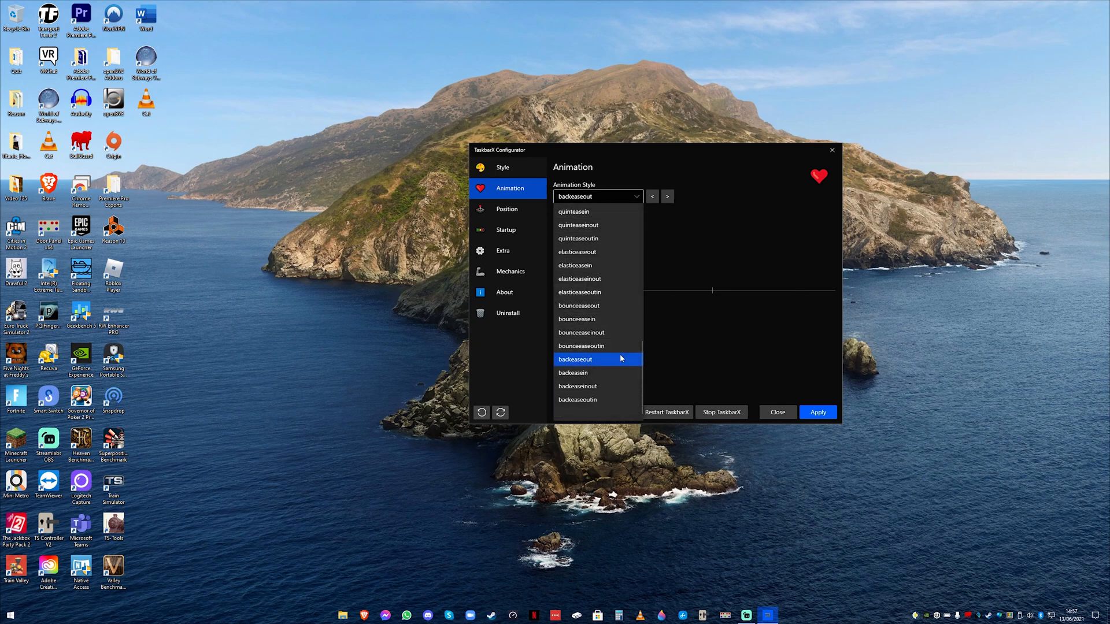
scroll(up, 3)
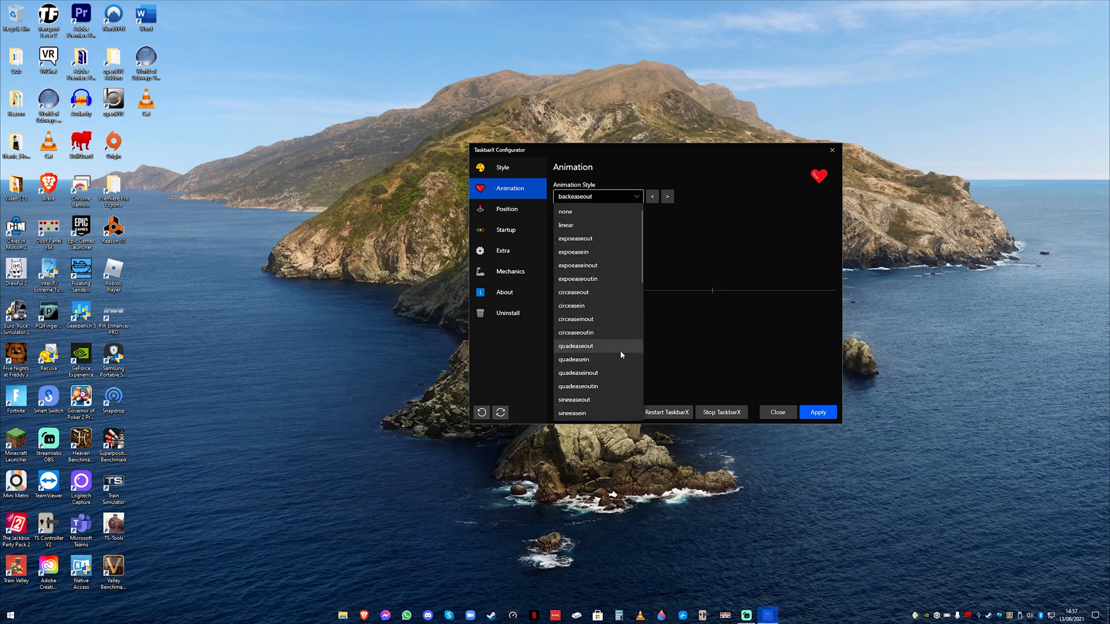
click(597, 196)
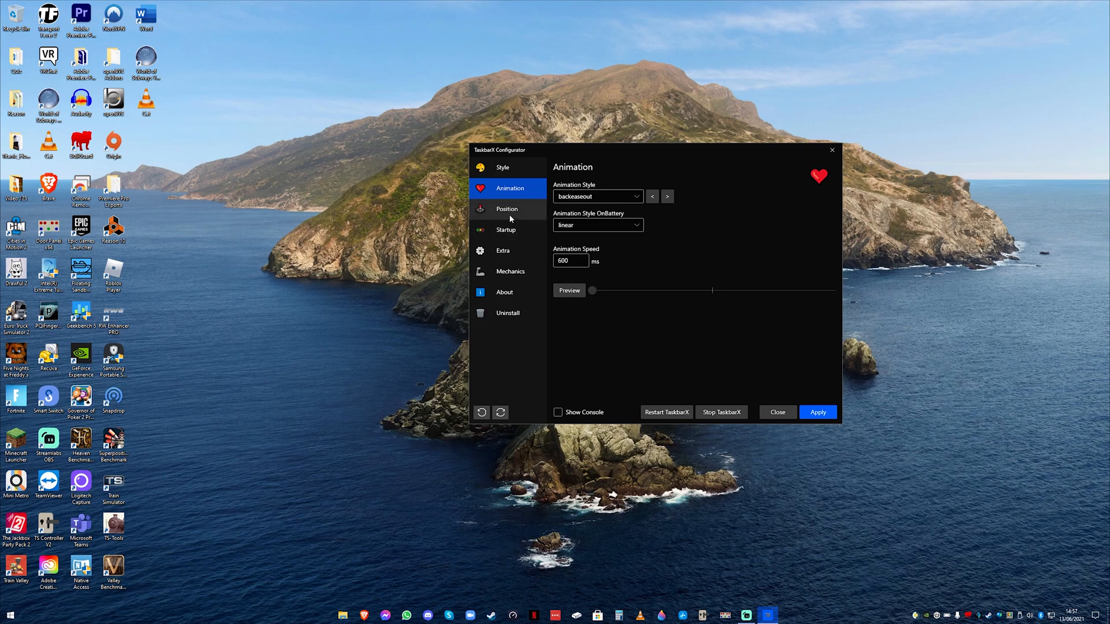
- On the Position page, tick Don't center Taskbar so icons stay left
click(507, 209)
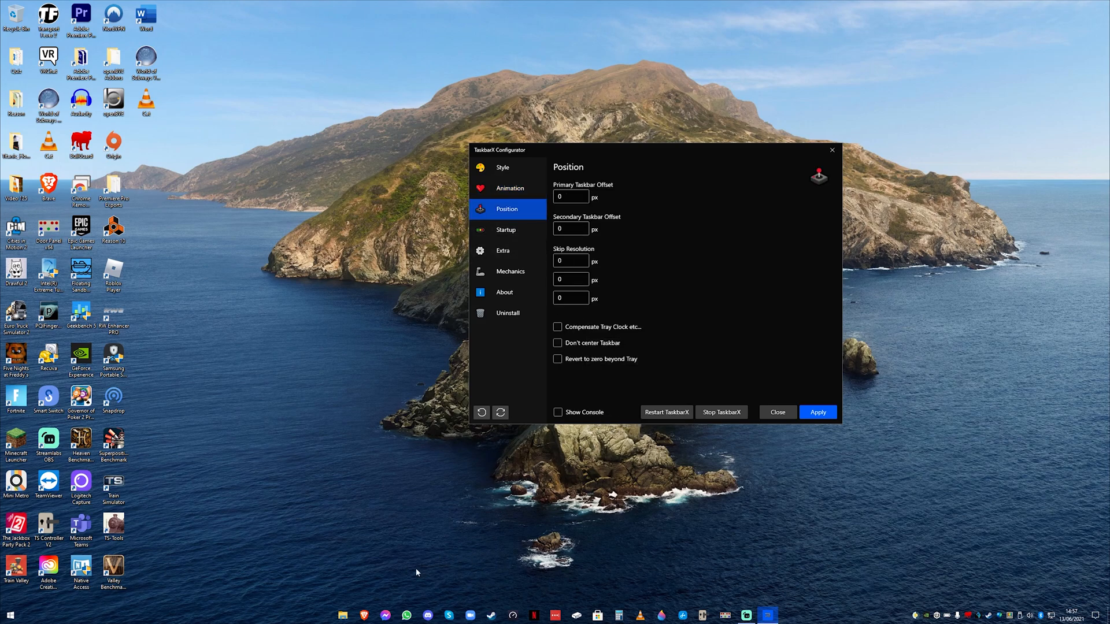
click(558, 343)
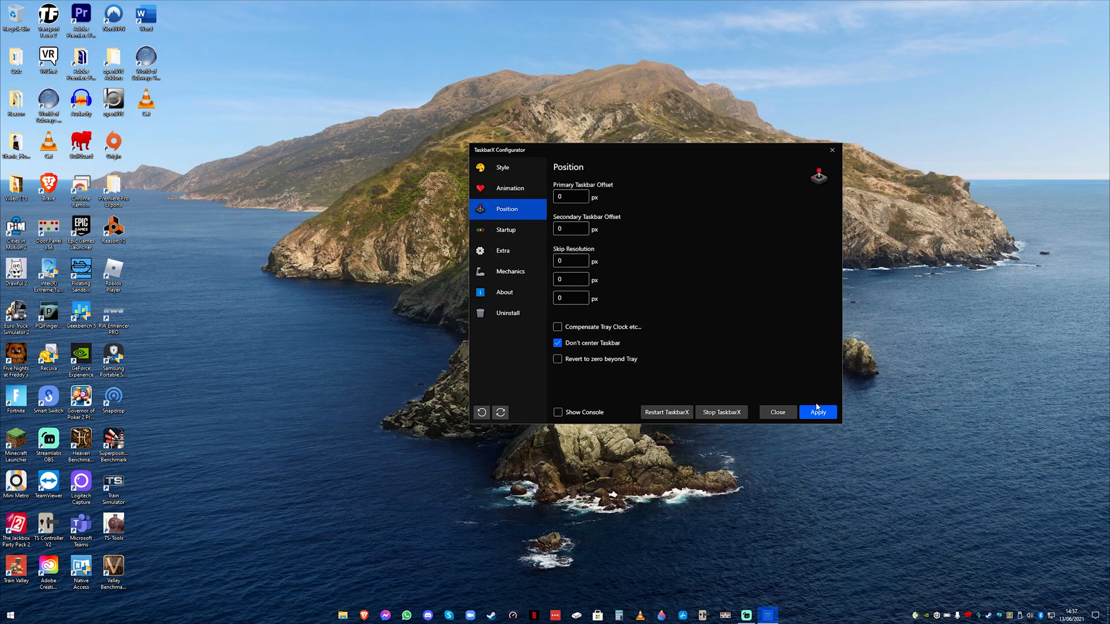
mouse_move(565, 293)
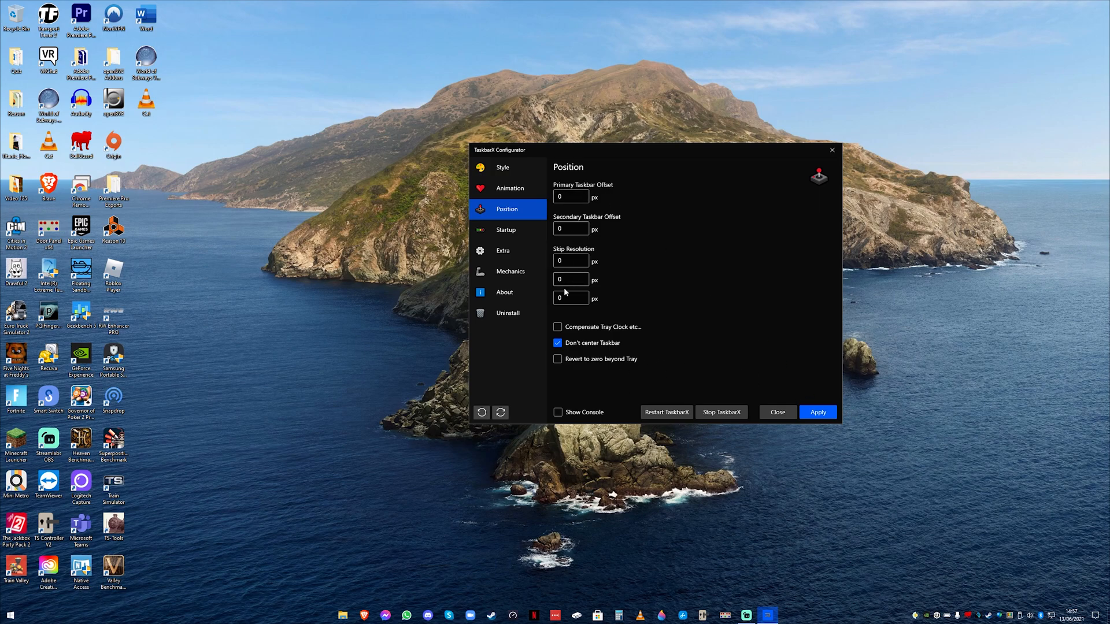
mouse_move(814, 381)
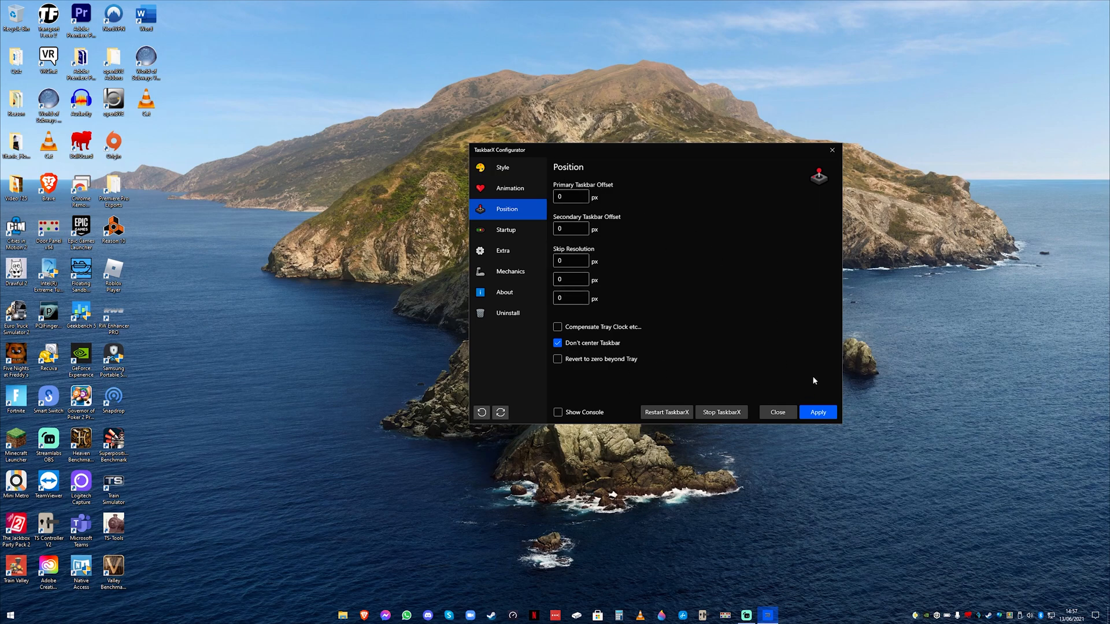
mouse_move(817, 412)
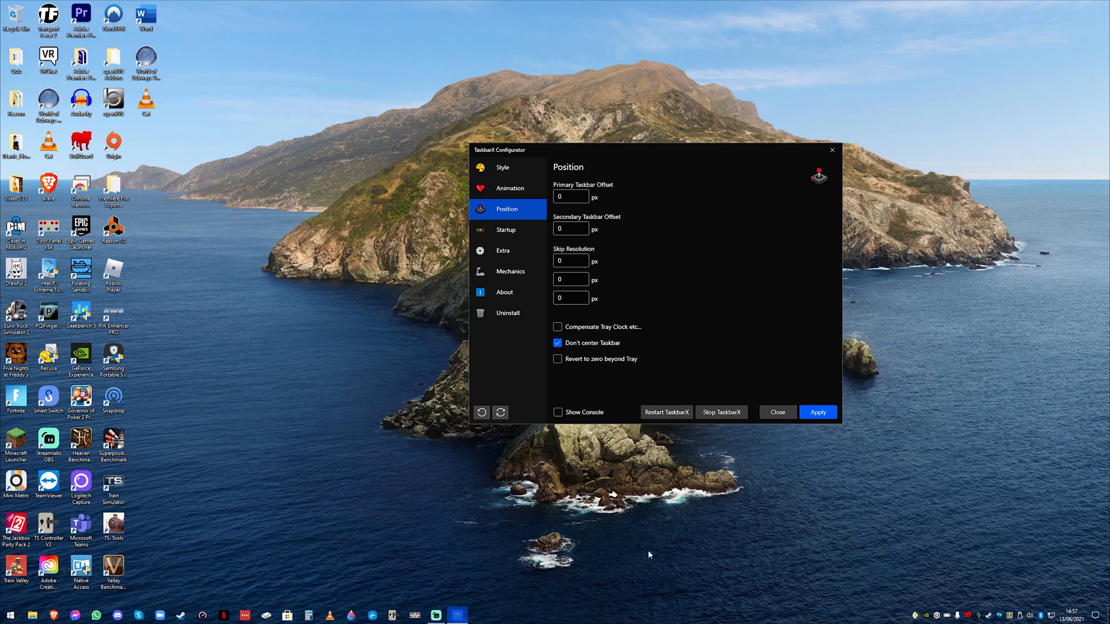
mouse_move(618, 590)
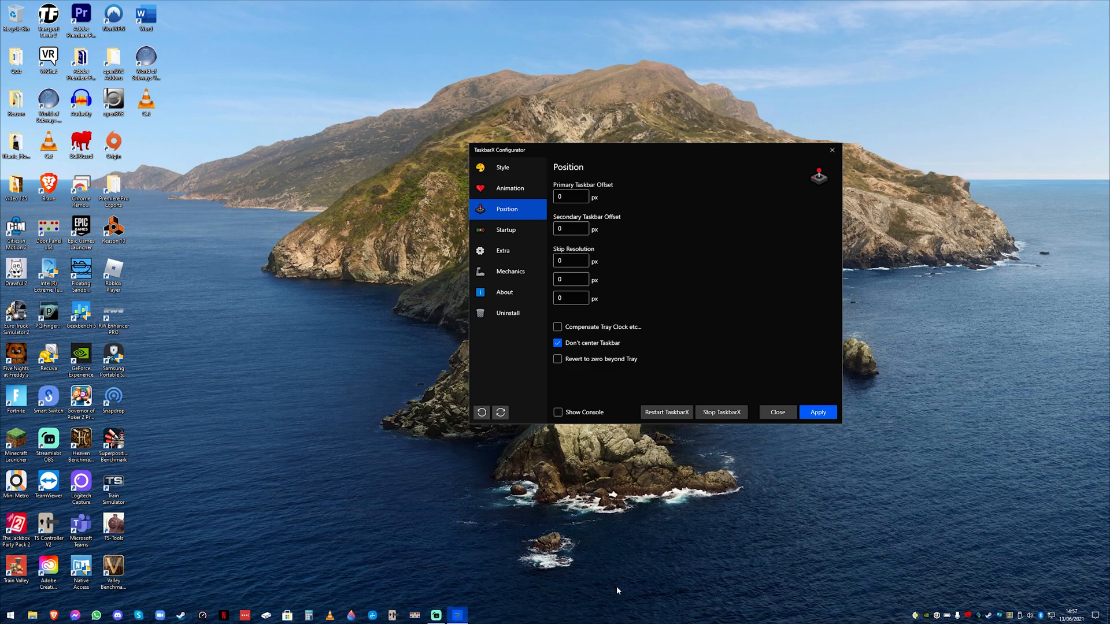
mouse_move(577, 337)
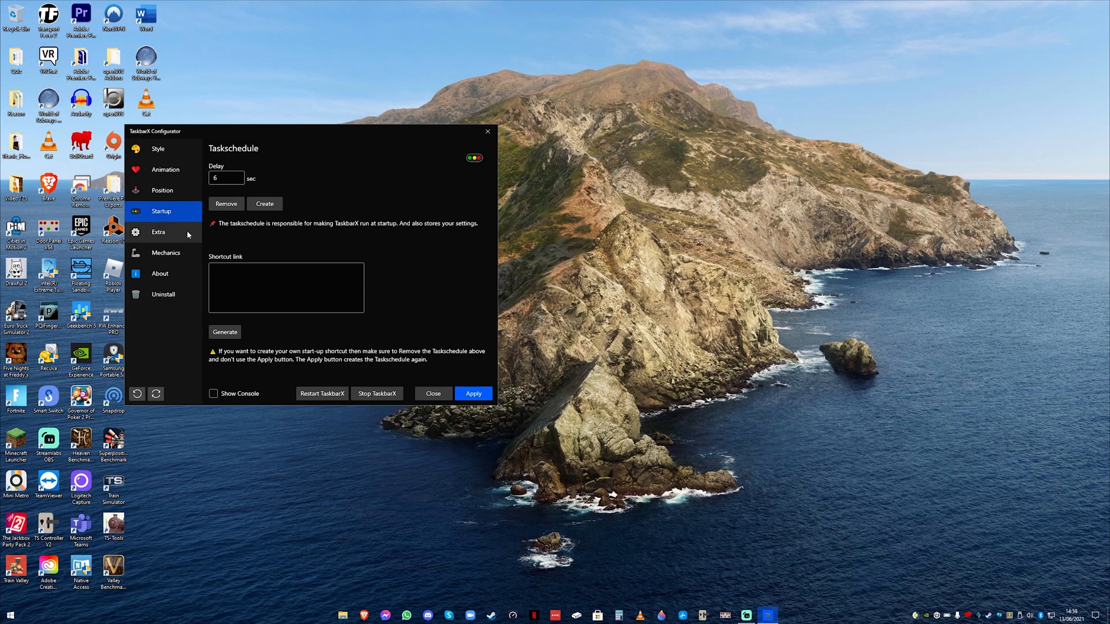
mouse_move(192, 237)
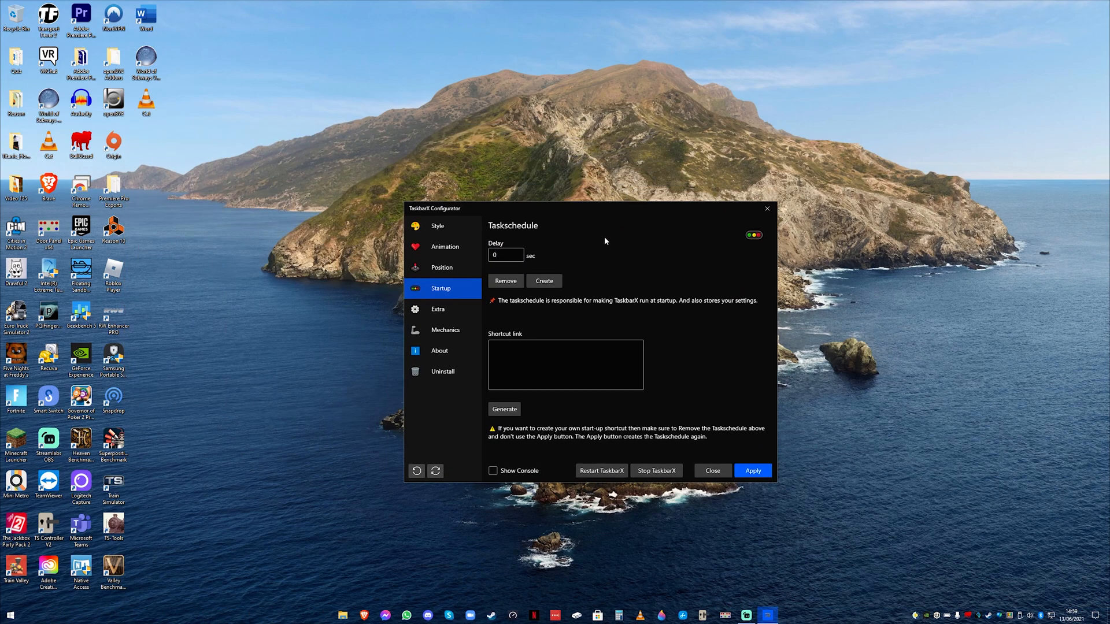
- Bring up the Extra taskbar options page
click(438, 310)
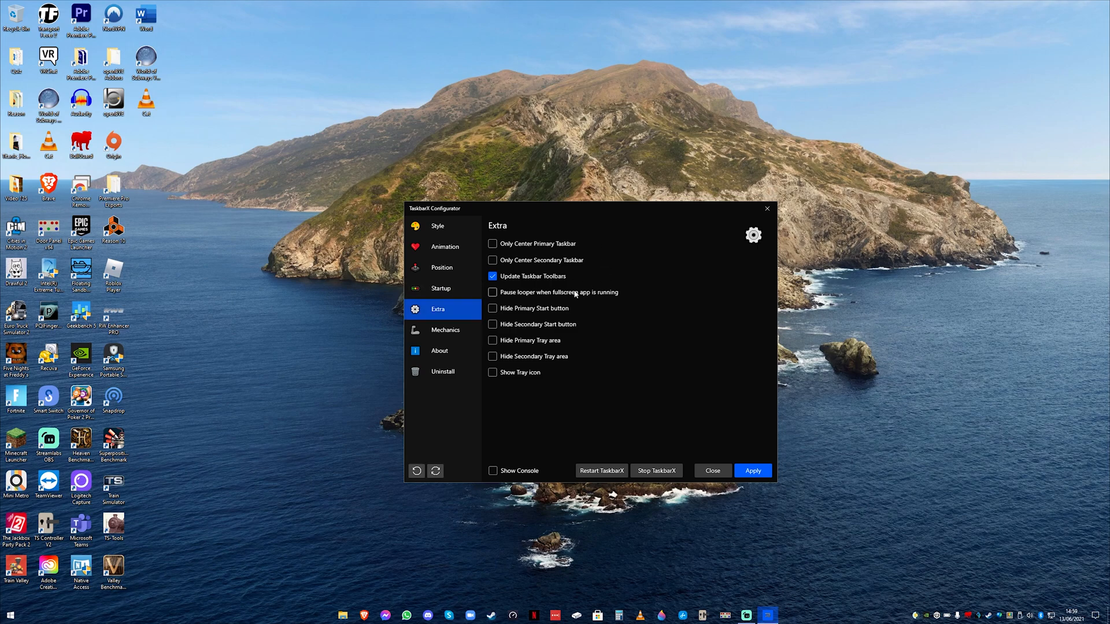
mouse_move(533, 379)
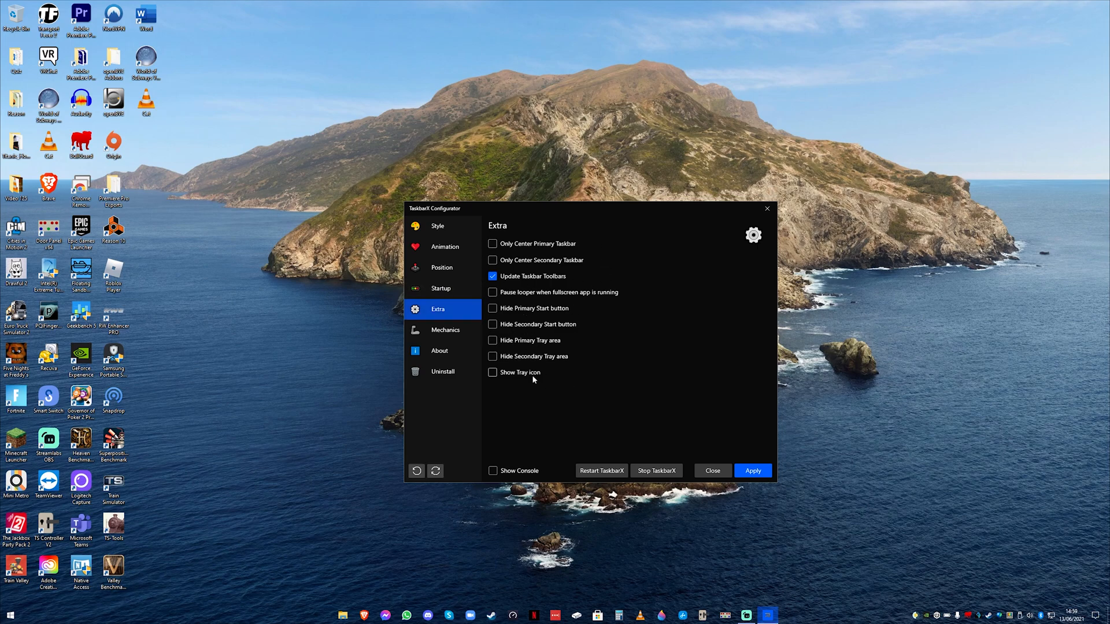
mouse_move(659, 291)
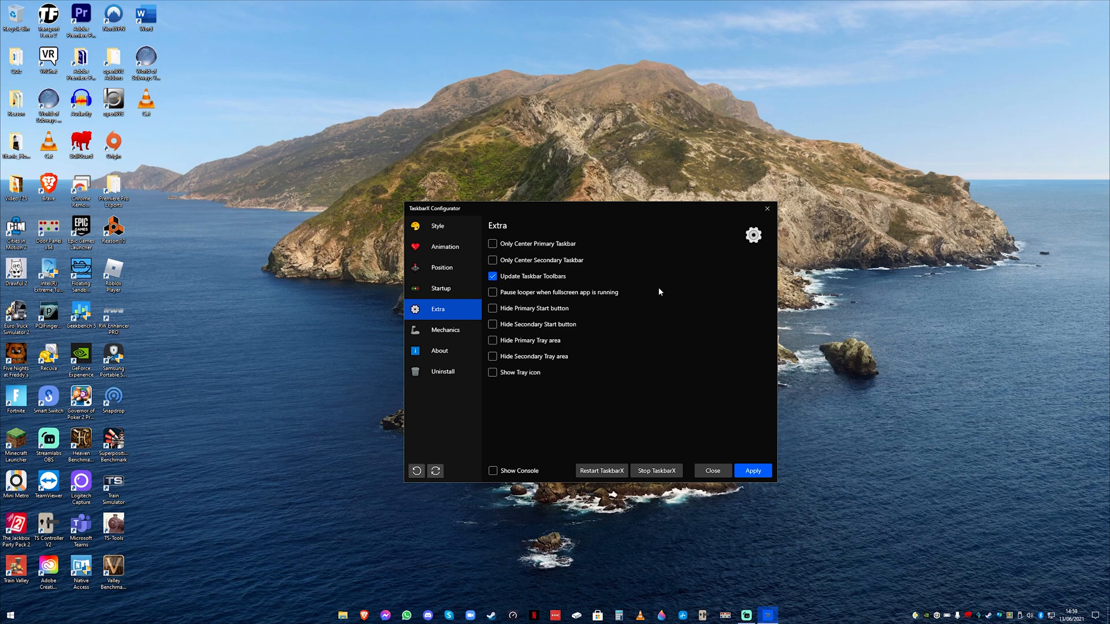
mouse_move(542, 312)
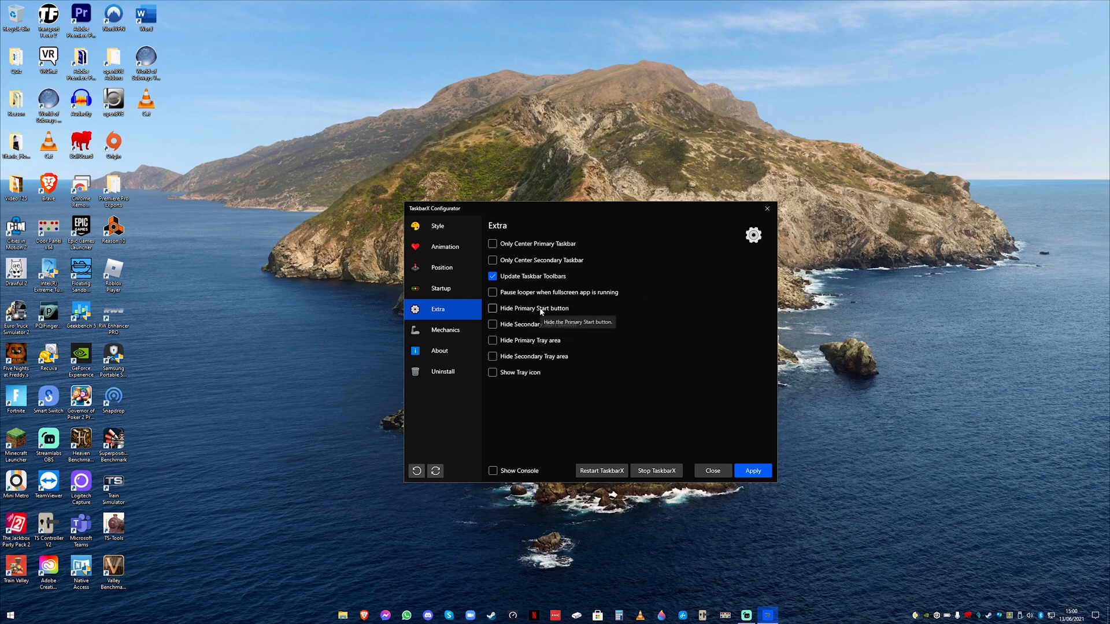
click(492, 308)
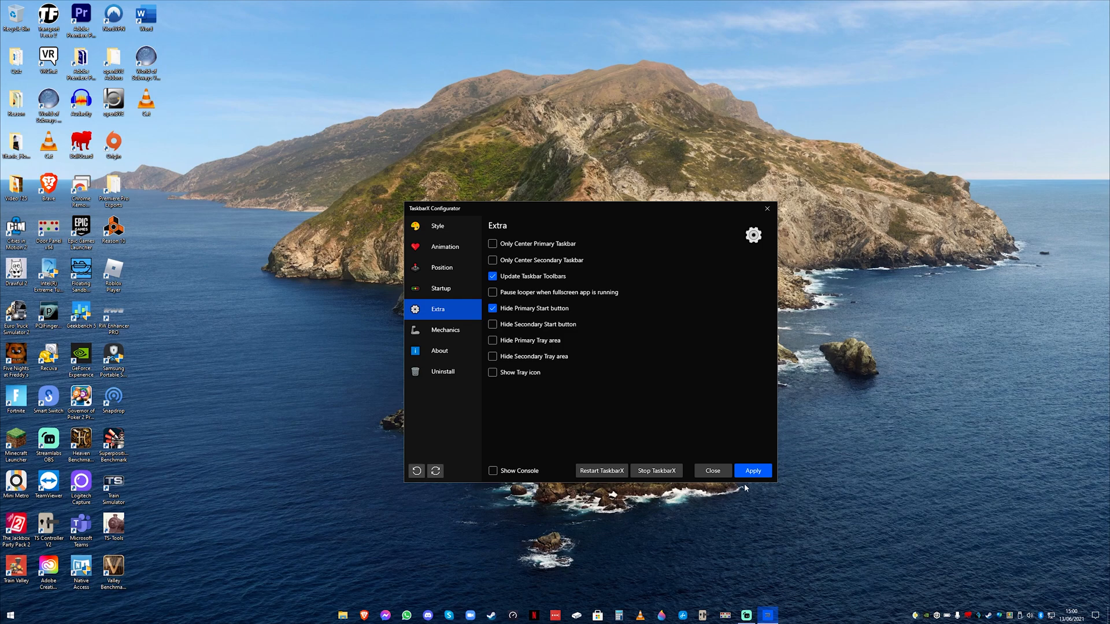
click(751, 471)
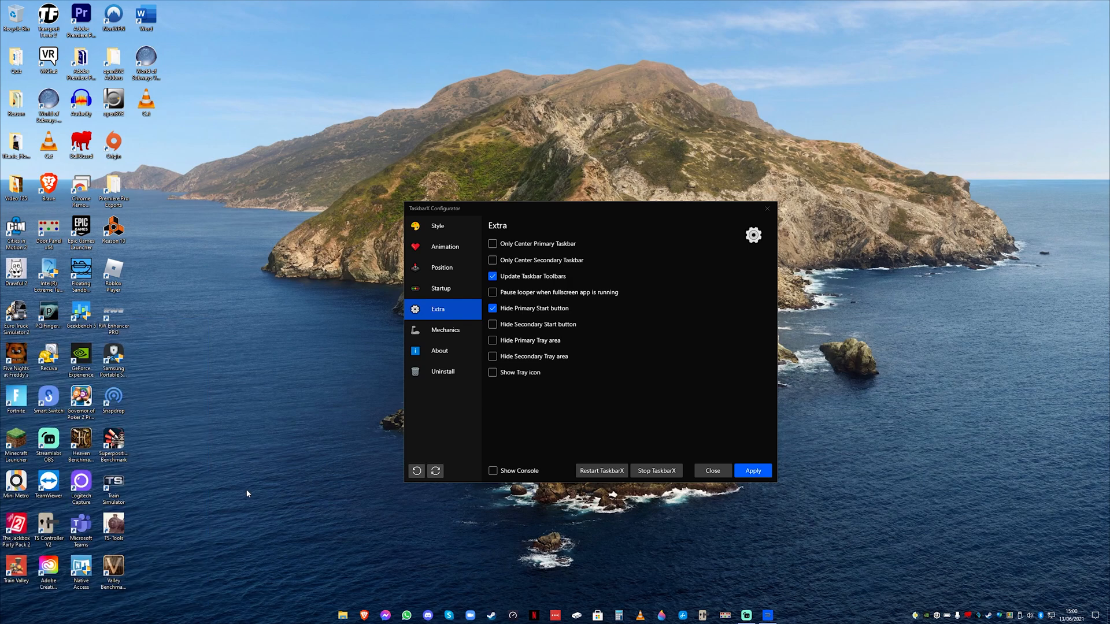
mouse_move(602, 248)
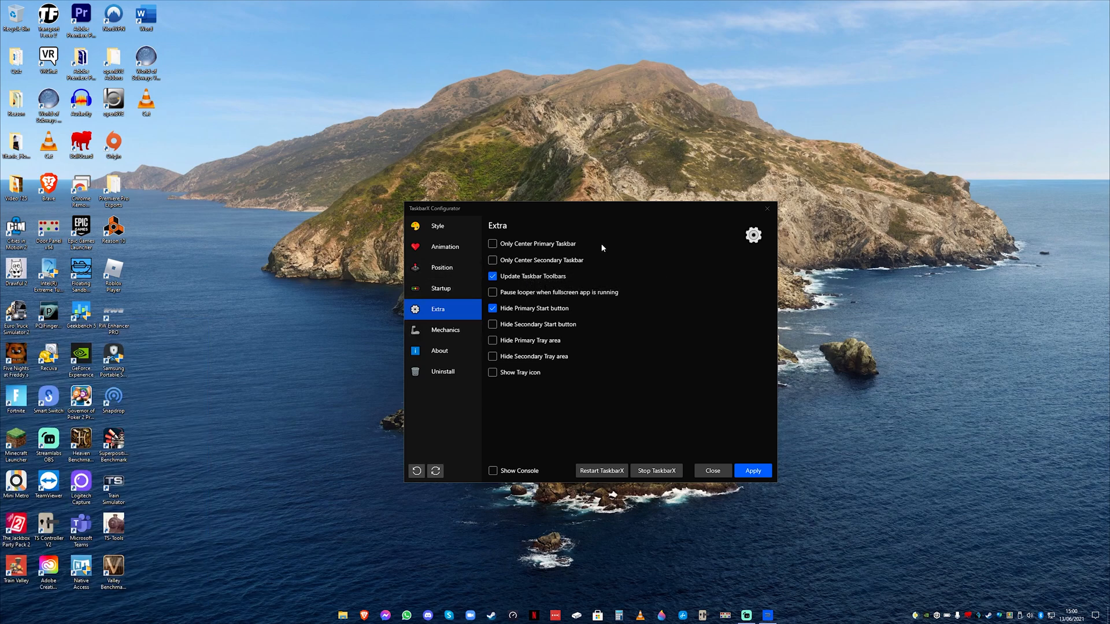
click(493, 308)
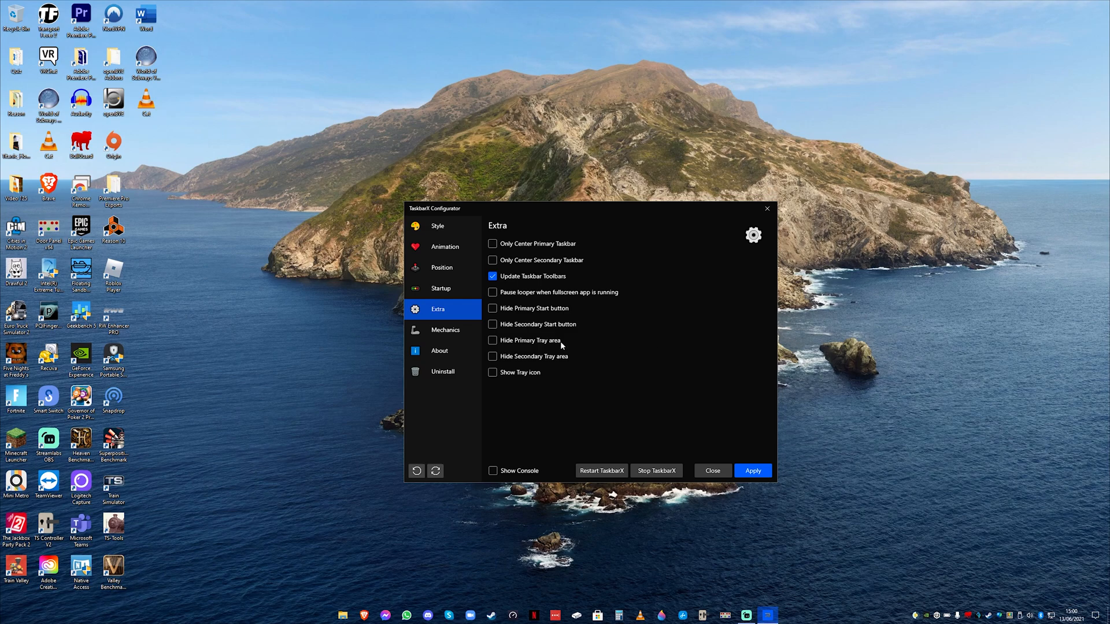
click(493, 341)
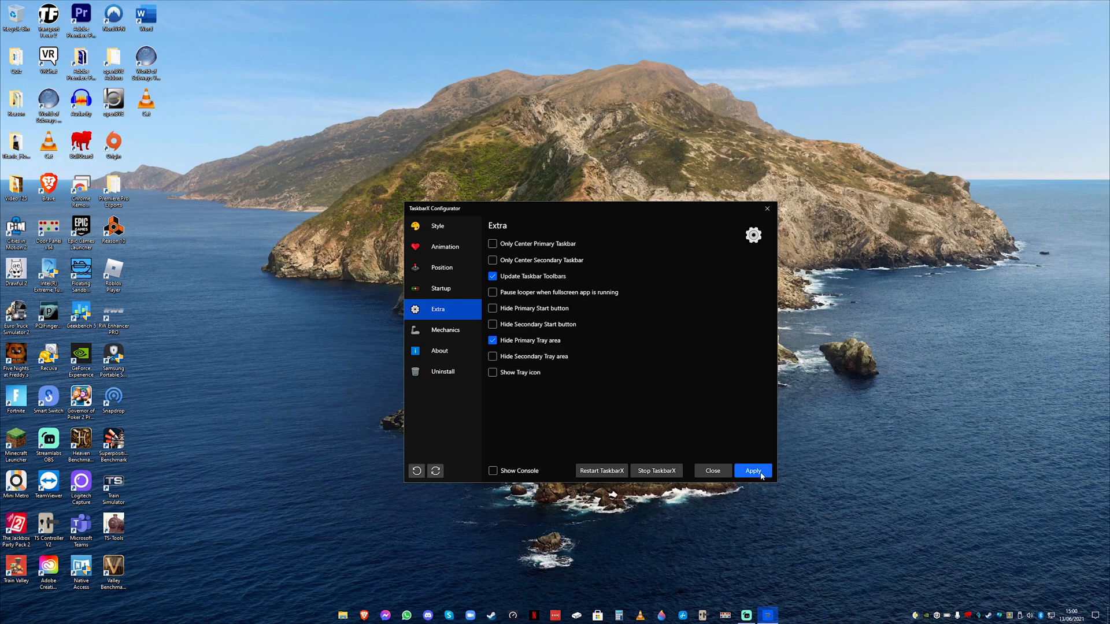
click(753, 471)
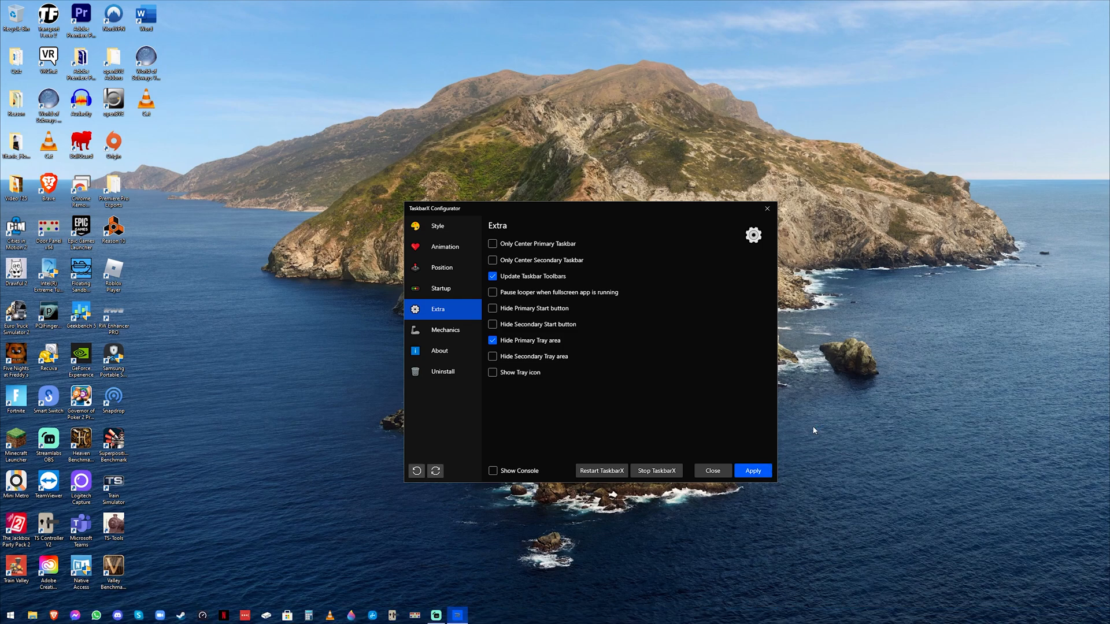
click(753, 470)
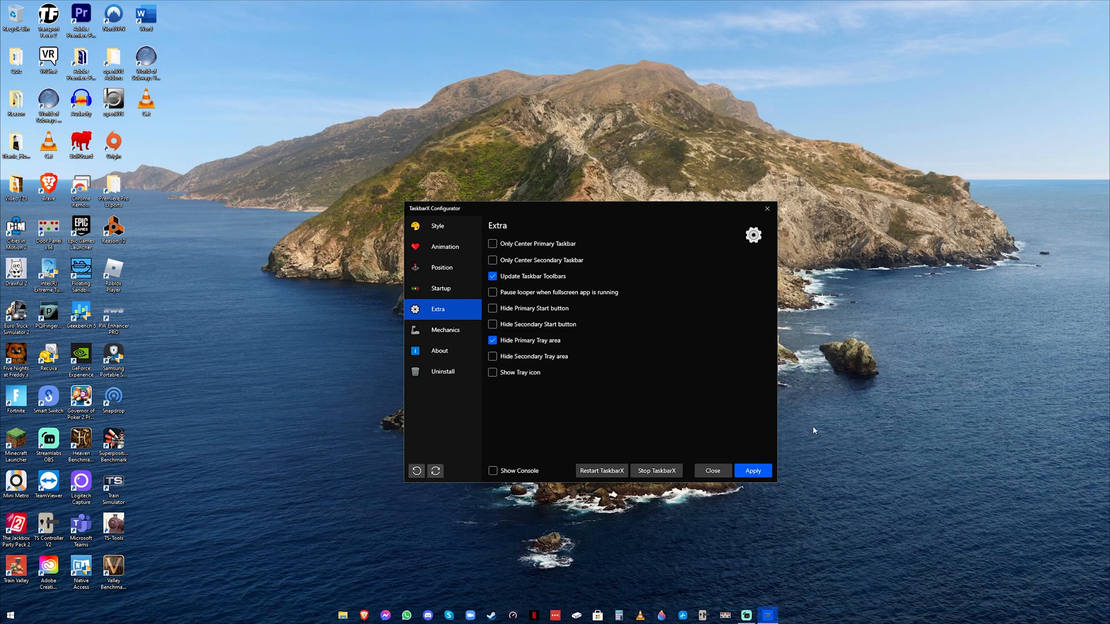
mouse_move(441, 288)
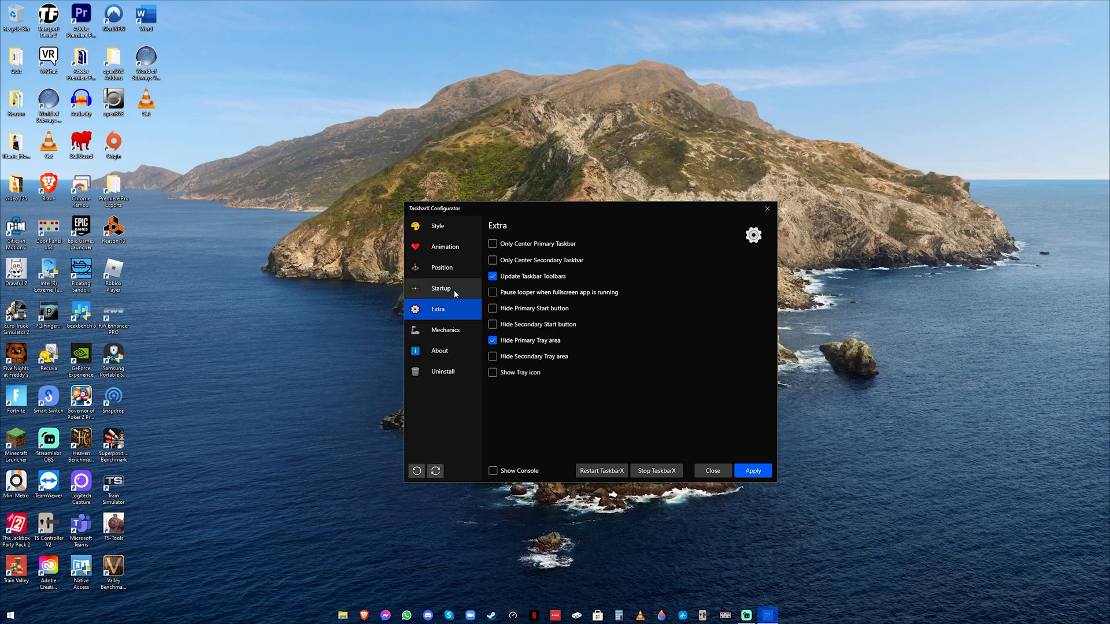
click(492, 341)
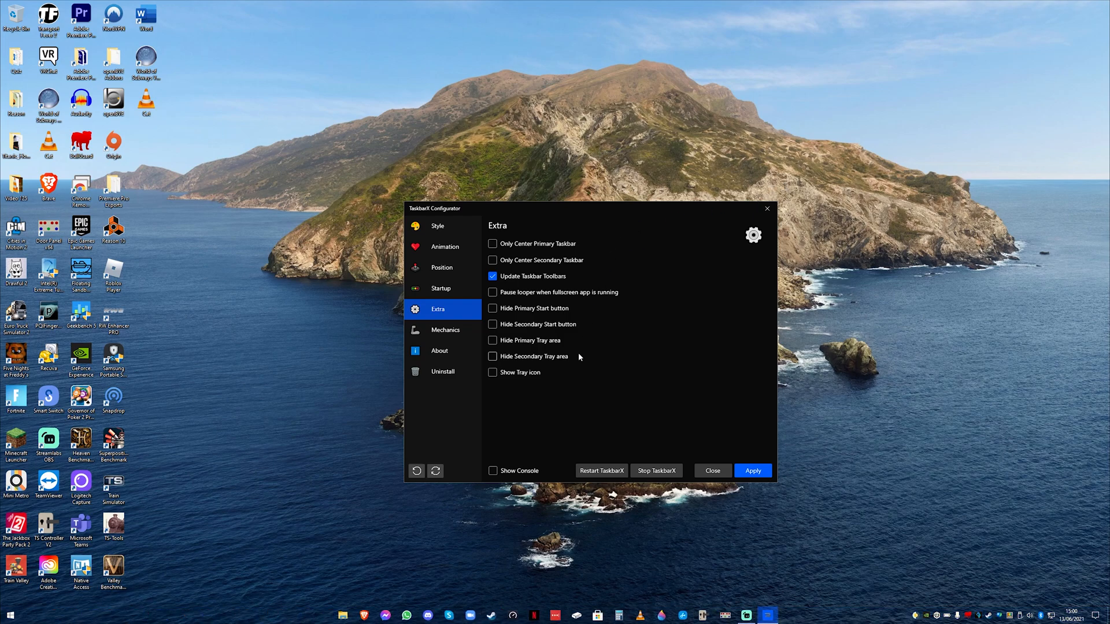
- View the Mechanics, About and Uninstall pages, then return to the Style page
click(445, 330)
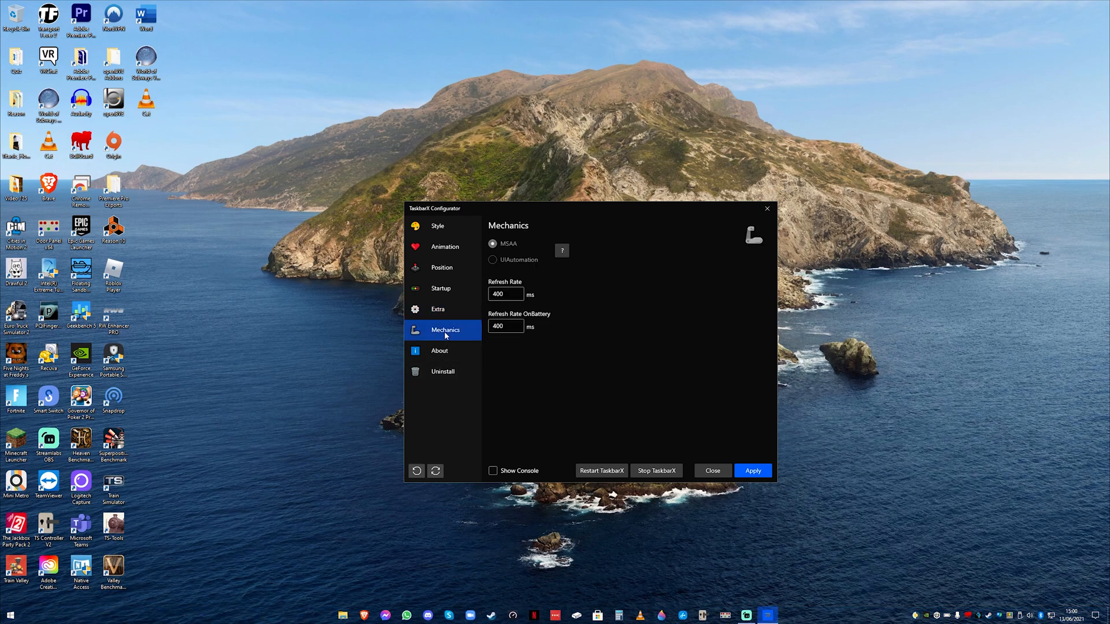
click(439, 350)
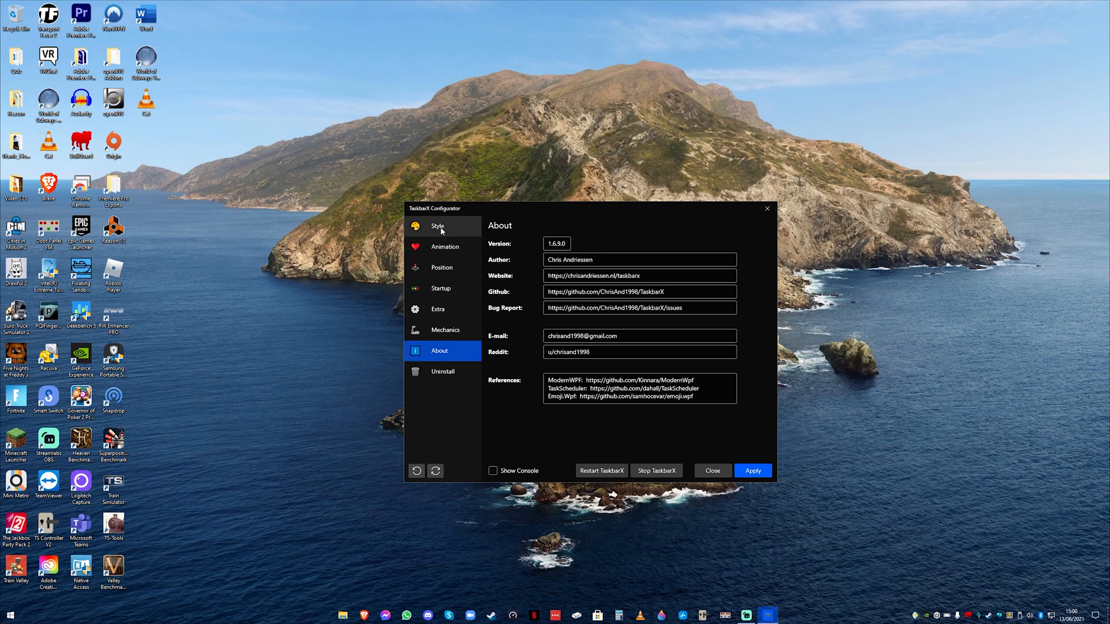
click(442, 371)
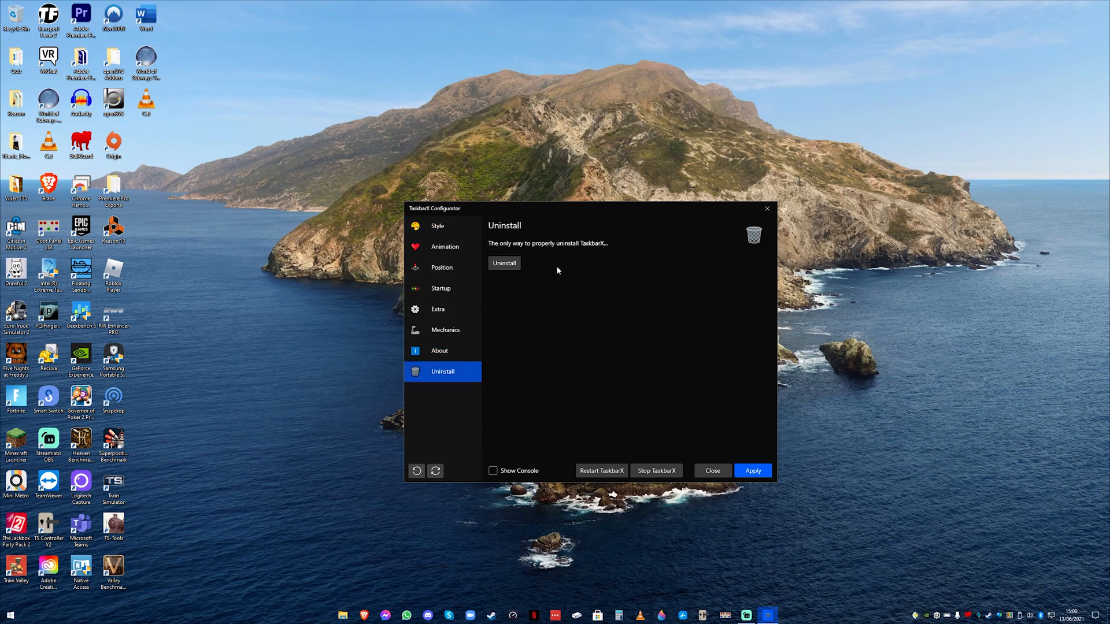
mouse_move(588, 349)
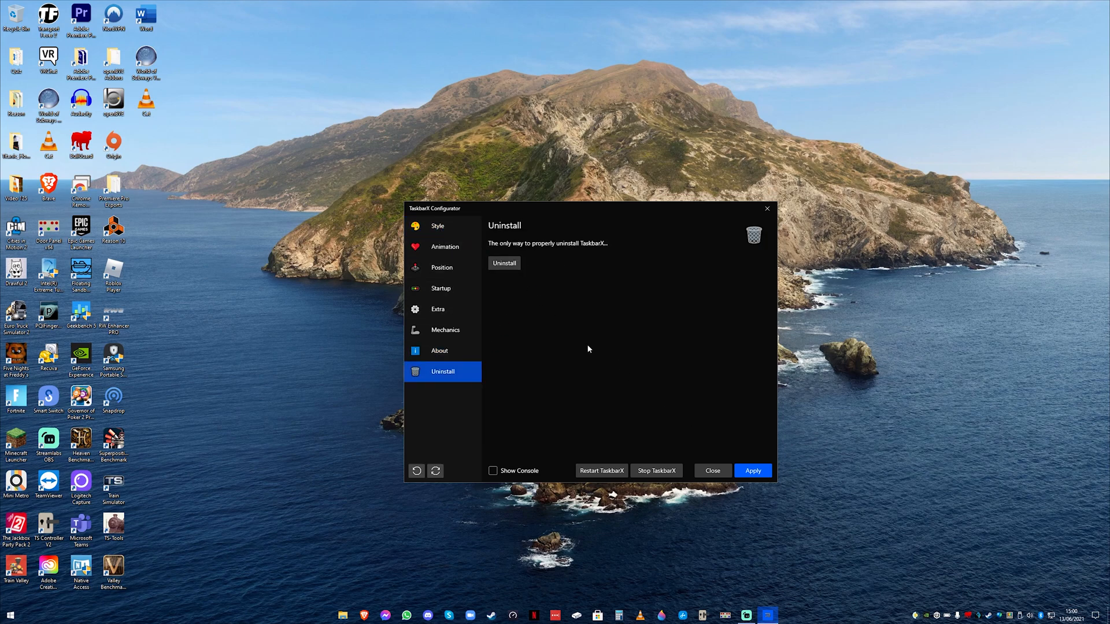
click(438, 226)
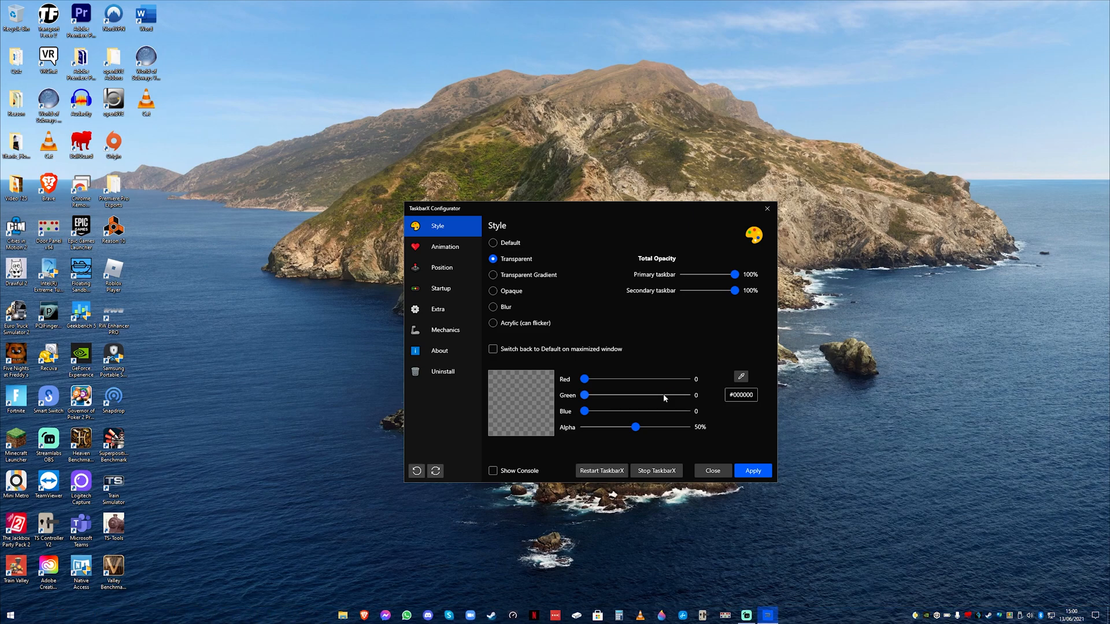
mouse_move(656, 470)
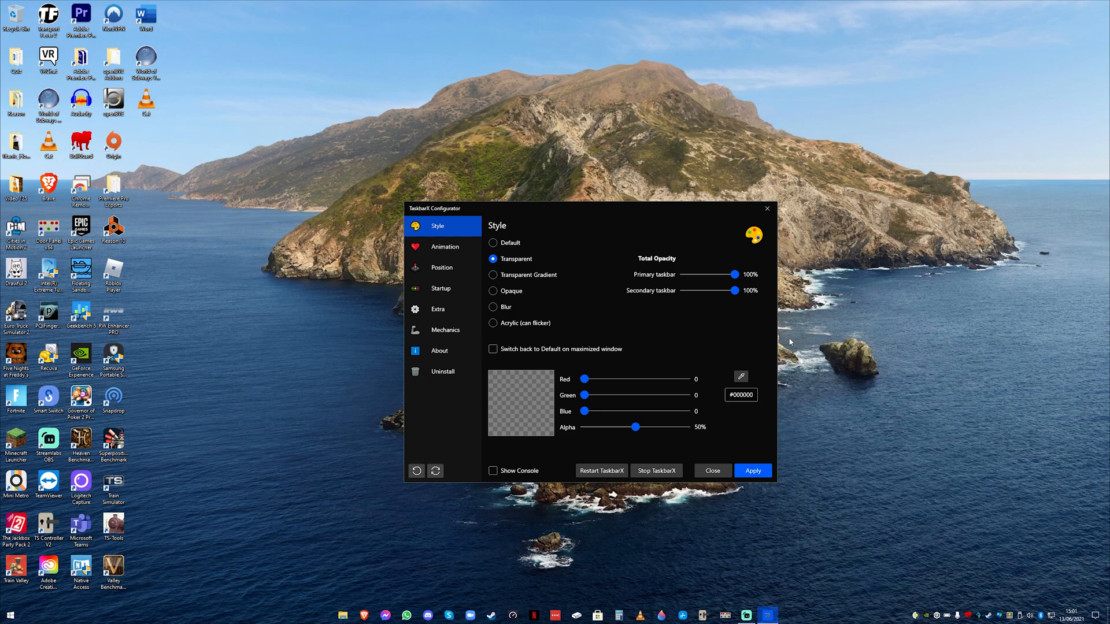
mouse_move(602, 257)
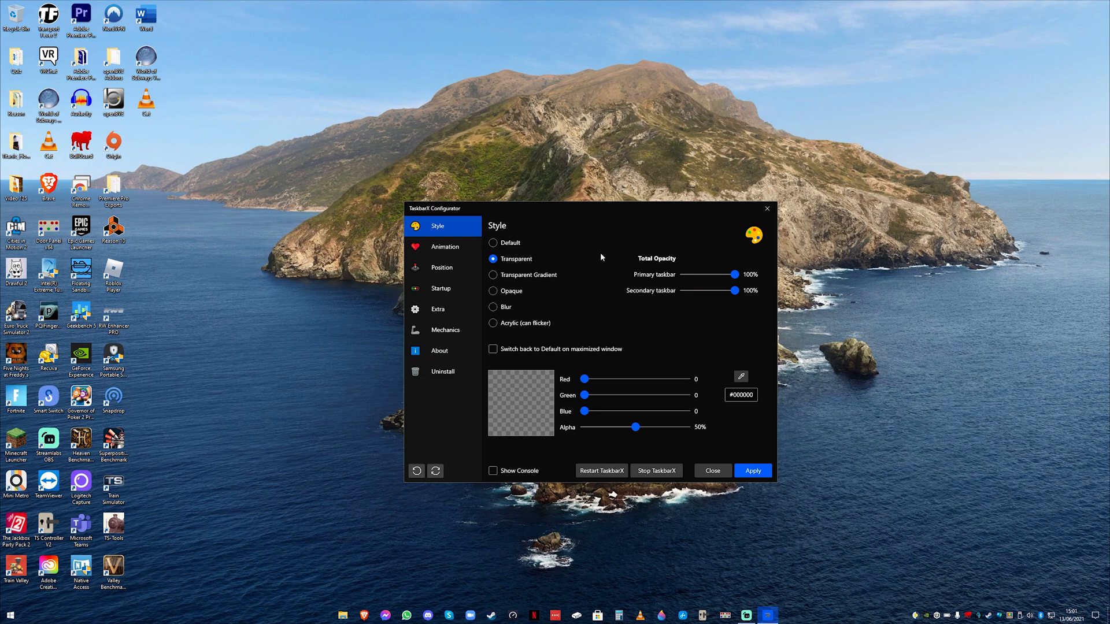
- Drag the TaskbarX Configurator window up and to the left on the desktop
drag(435, 209, 331, 177)
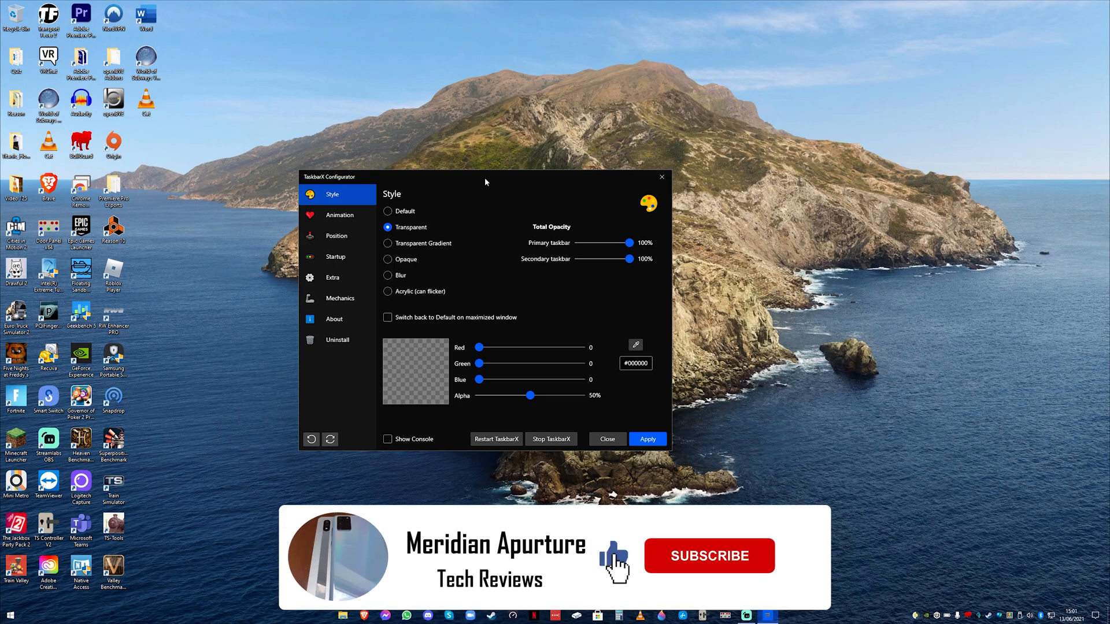
mouse_move(691, 570)
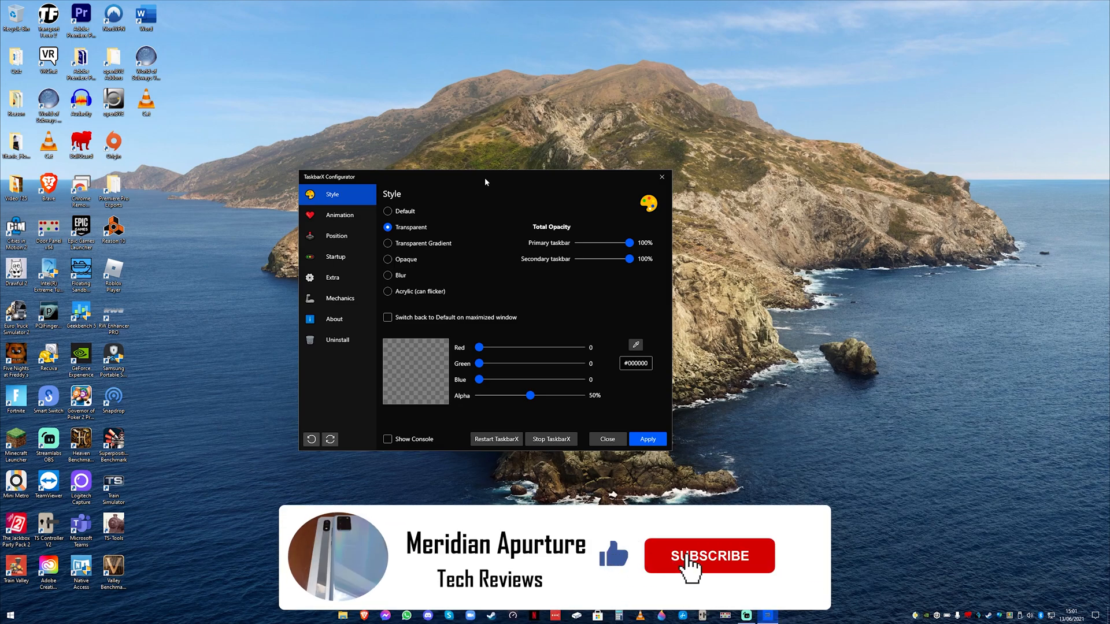
click(709, 555)
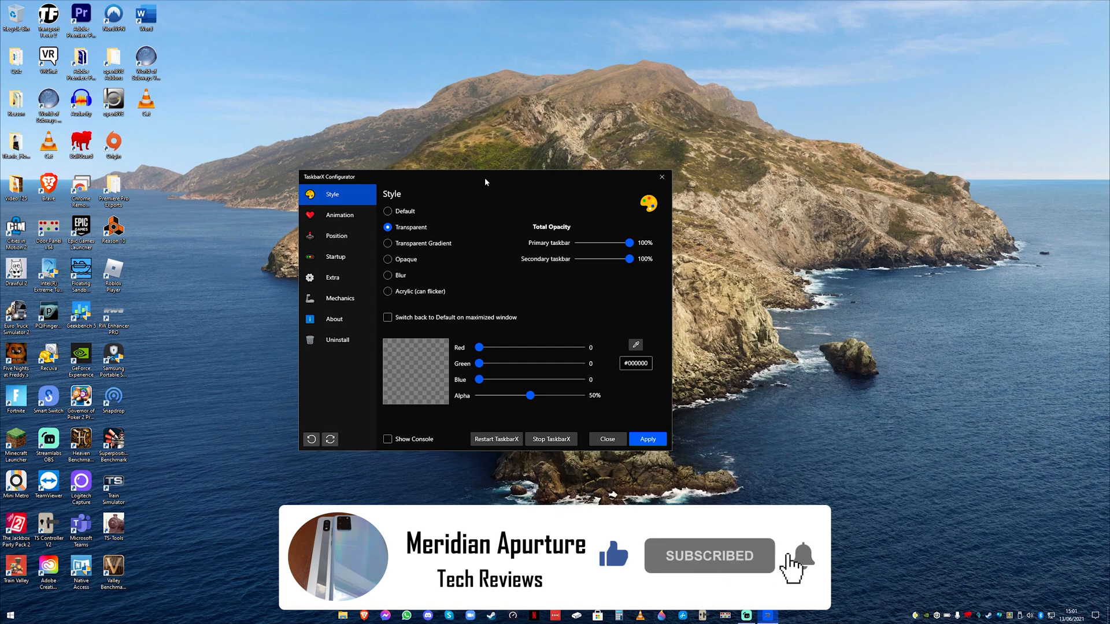